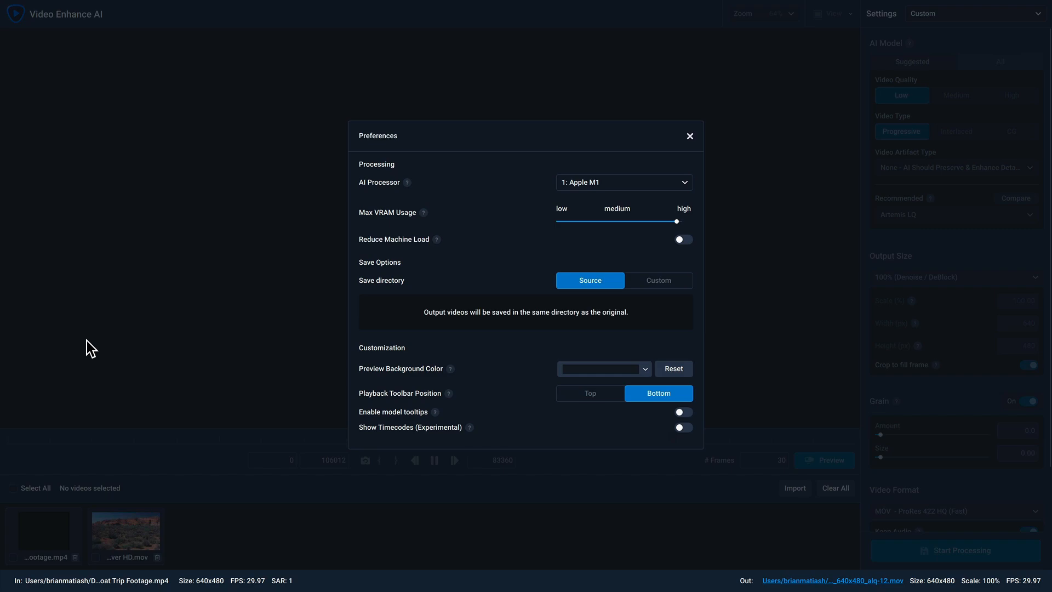
Switch the AI processor to CPU, then back to Apple M1
{"action": "left_click", "coordinate": [622, 182]}
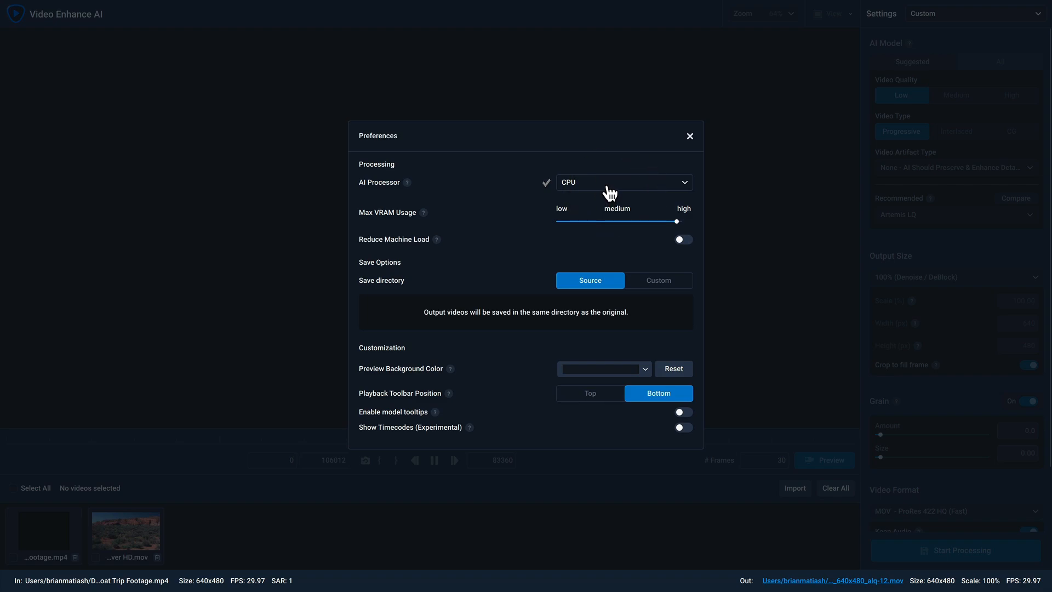
{"action": "left_click", "coordinate": [622, 182]}
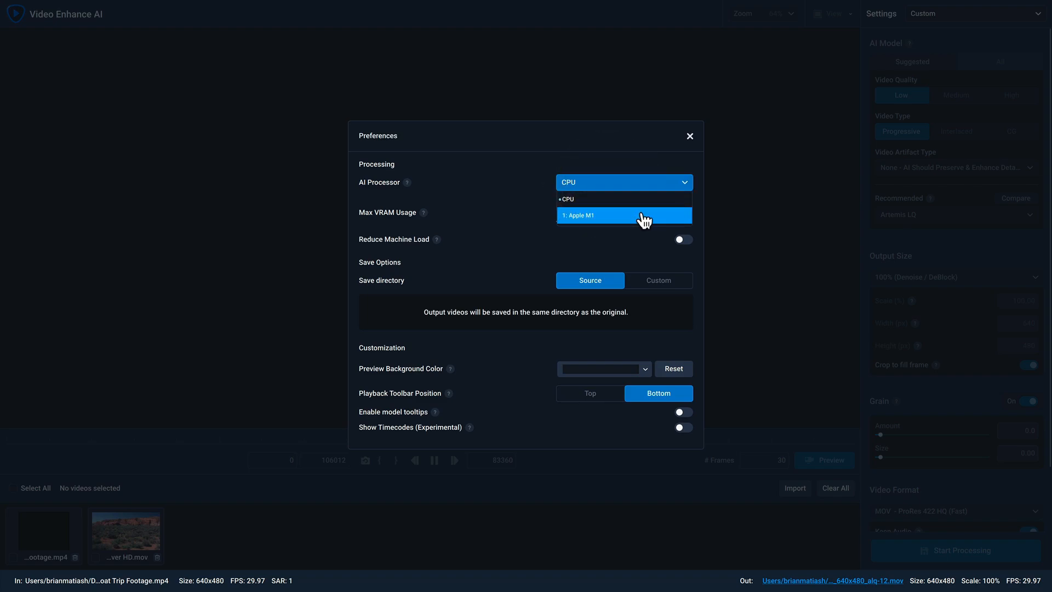
{"action": "left_click", "coordinate": [581, 216]}
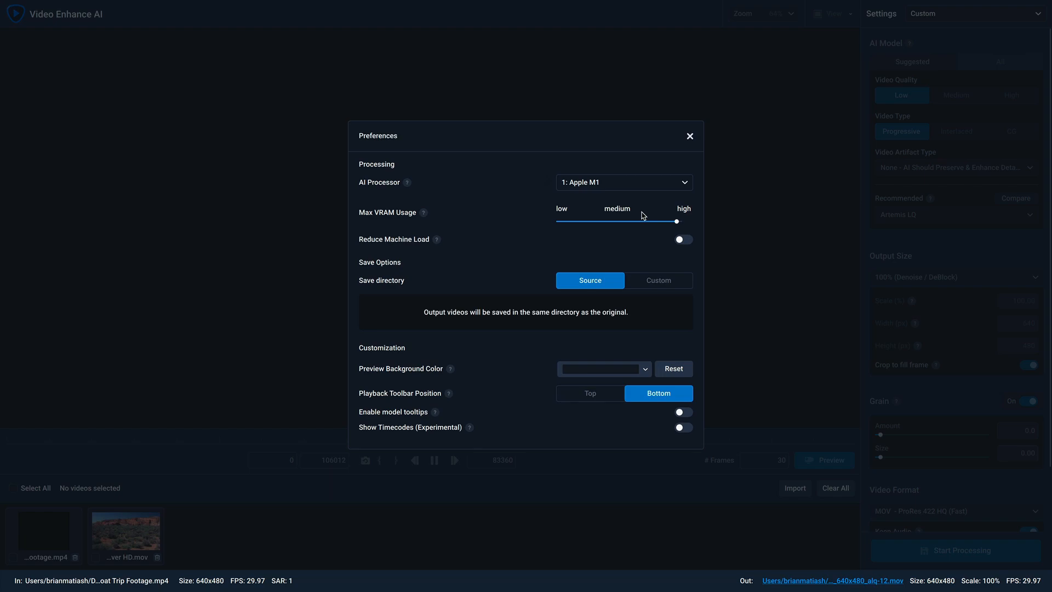
{"action": "mouse_move", "coordinate": [641, 433]}
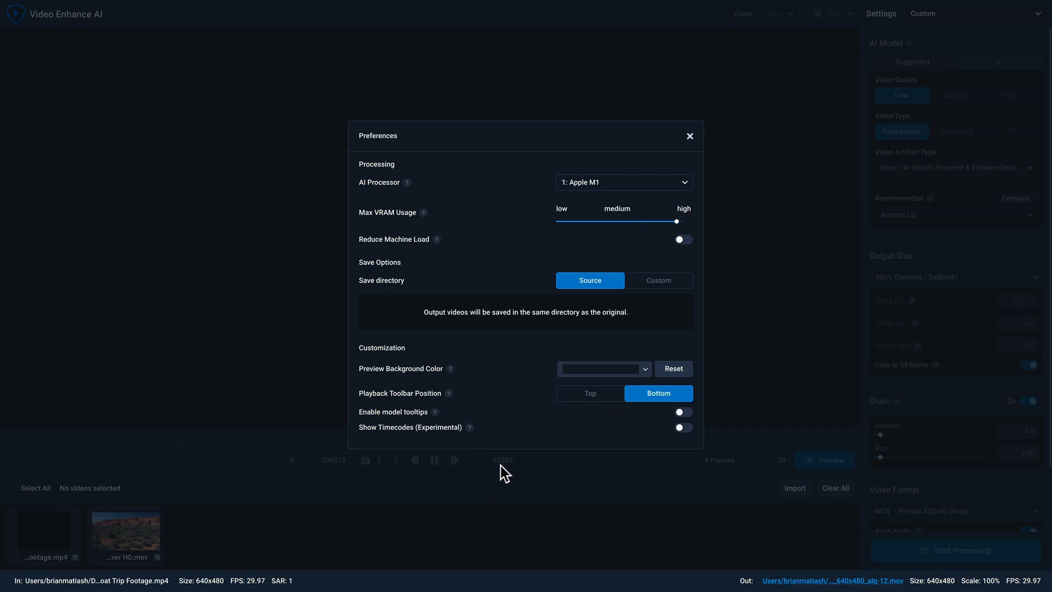
Leave Show Timecodes off, turn on Enable model tooltips, and close Preferences
{"action": "left_click", "coordinate": [682, 427]}
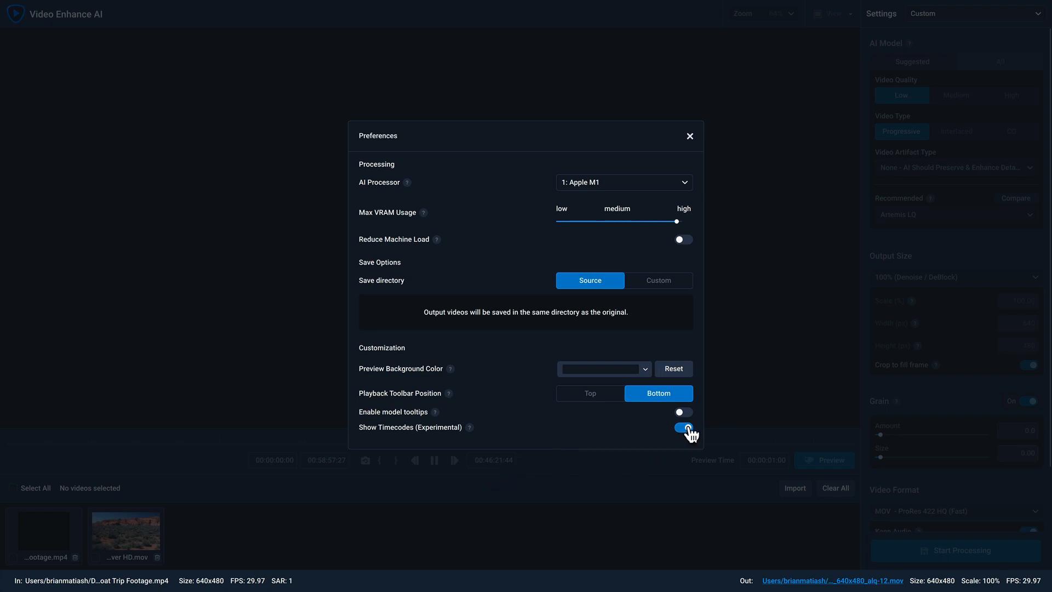
{"action": "left_click", "coordinate": [681, 428]}
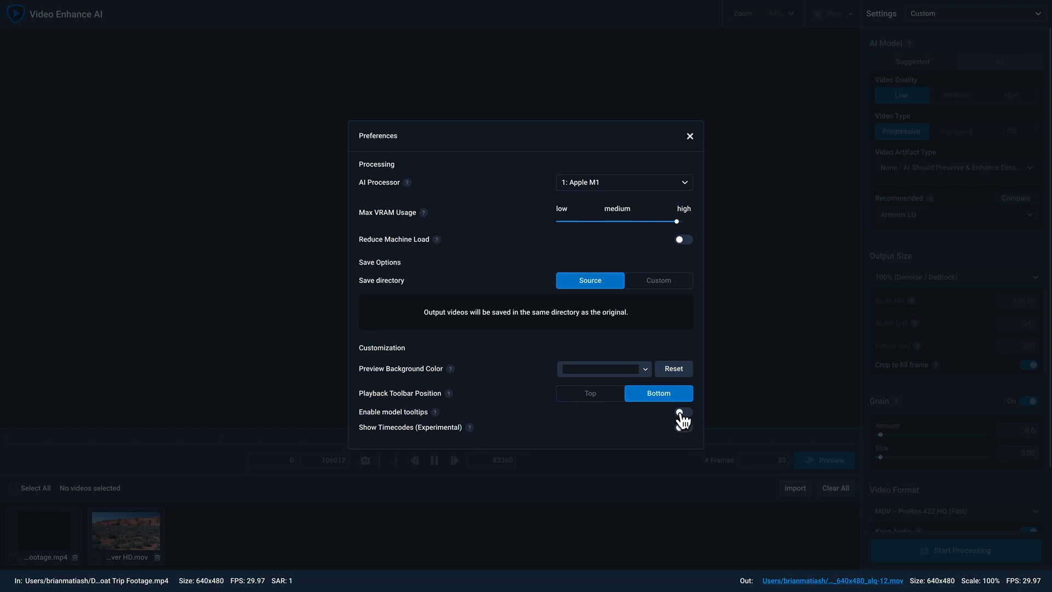
{"action": "left_click", "coordinate": [681, 414]}
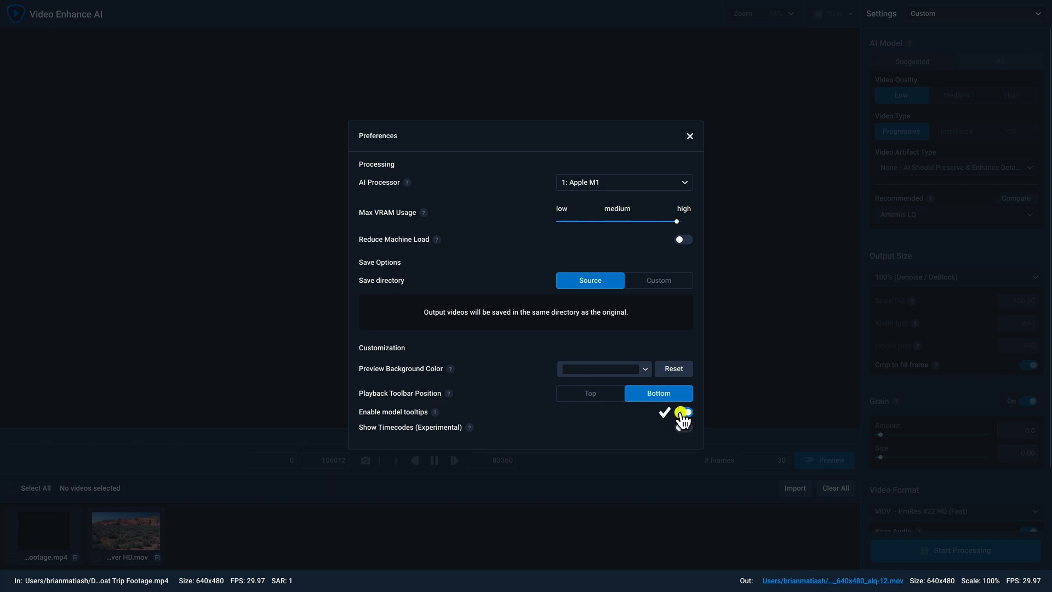
{"action": "left_click", "coordinate": [681, 413]}
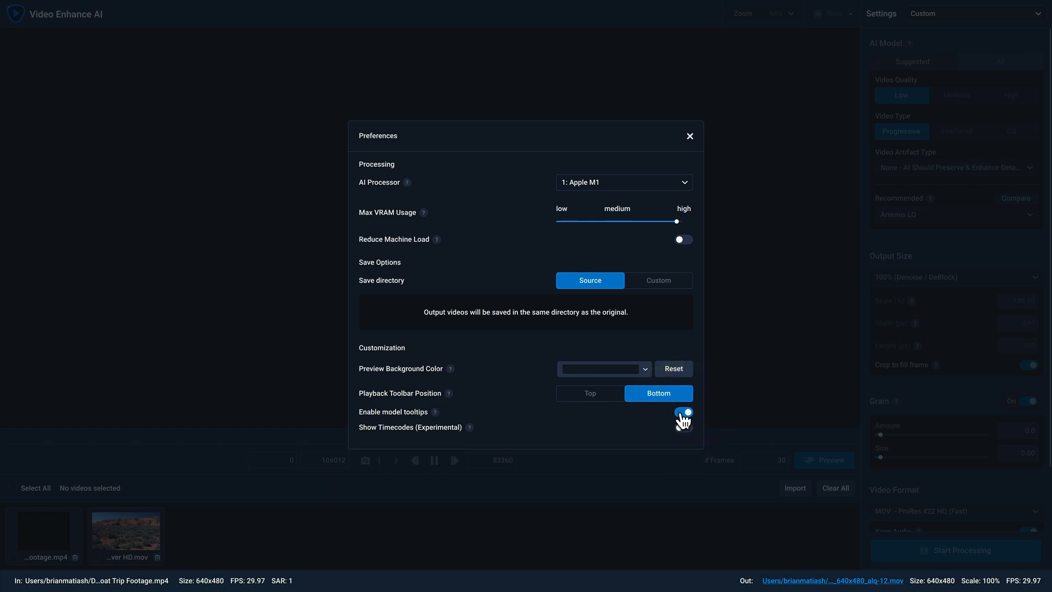
{"action": "left_click", "coordinate": [689, 136]}
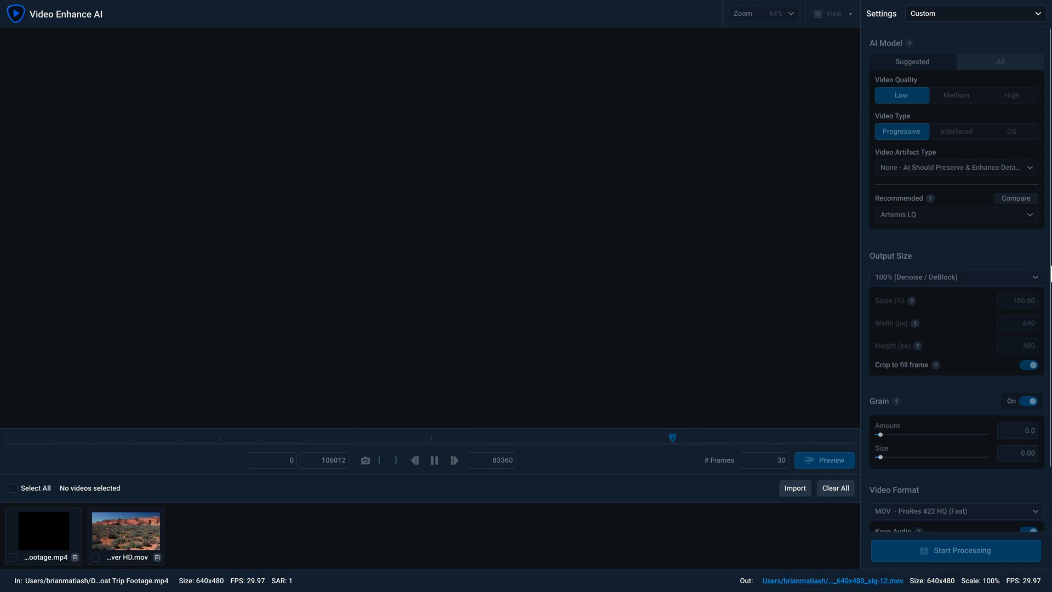
{"action": "mouse_move", "coordinate": [278, 414]}
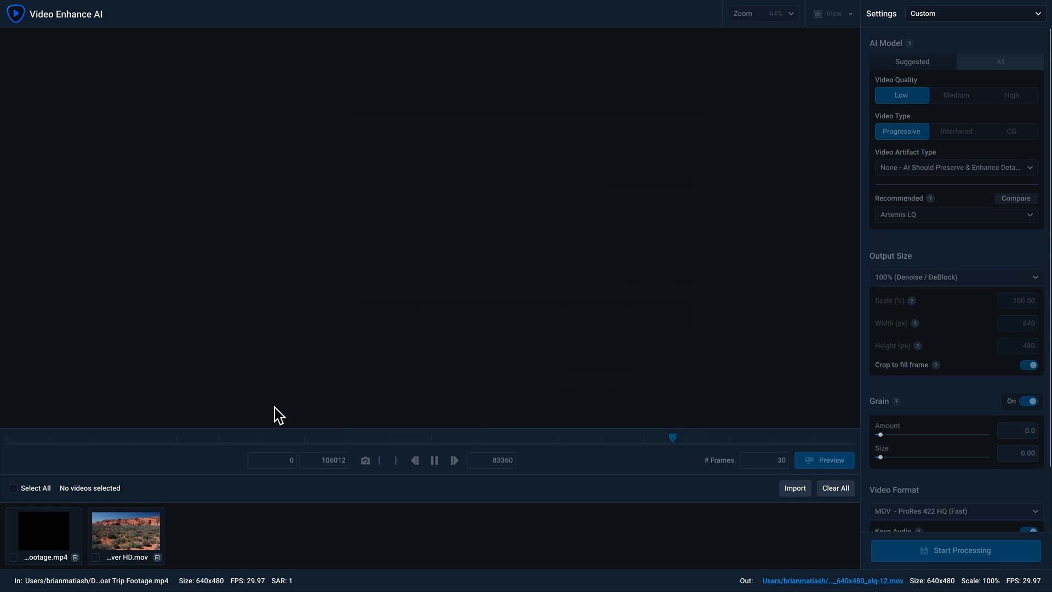
Load the road-trip clip, then the canyon clip, then the road-trip clip again in the preview
{"action": "left_click", "coordinate": [44, 532]}
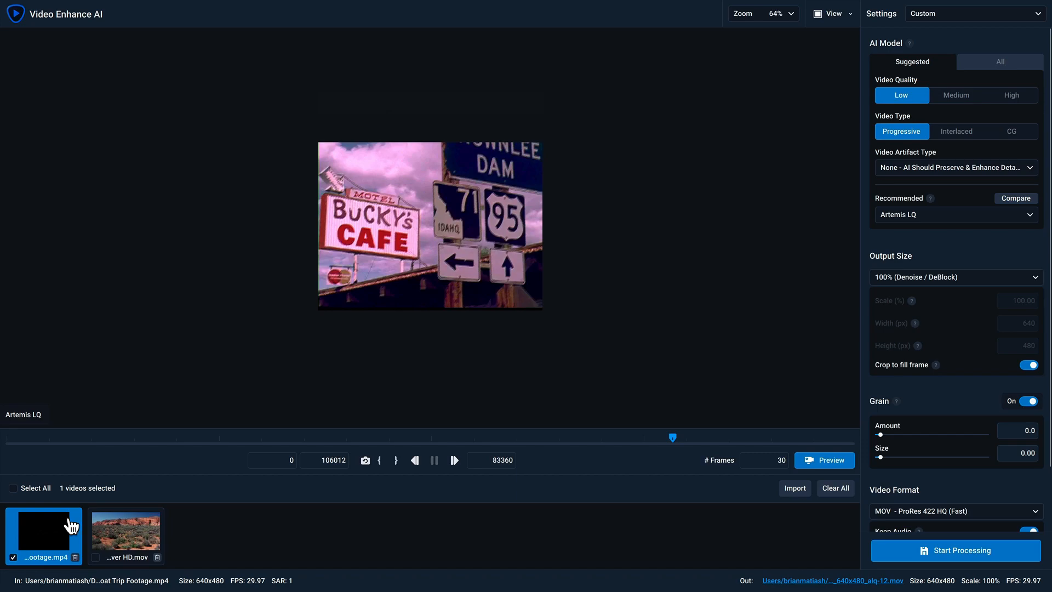
{"action": "left_click", "coordinate": [126, 534]}
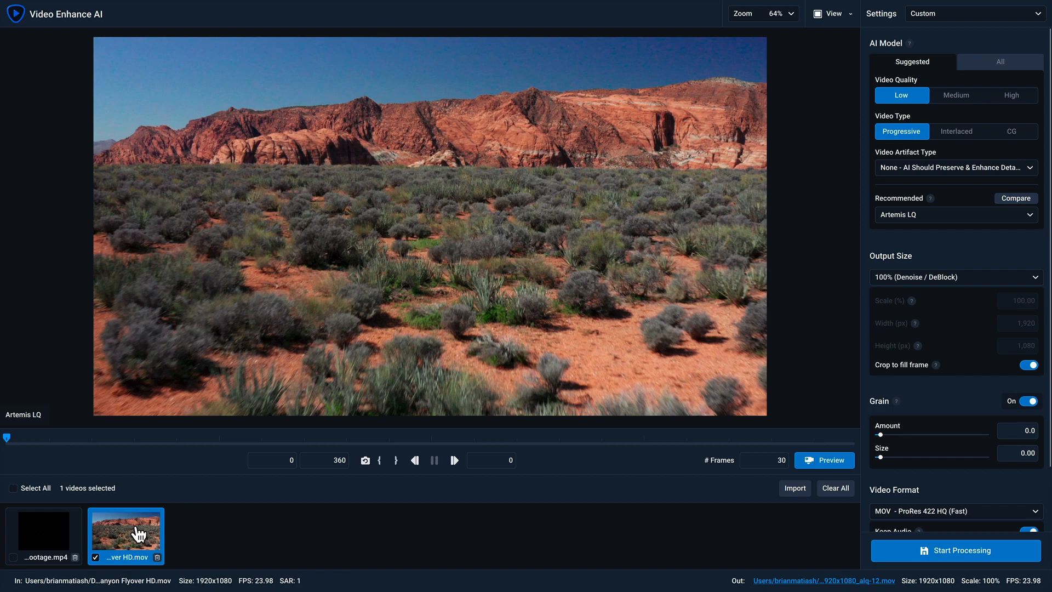
{"action": "mouse_move", "coordinate": [47, 539]}
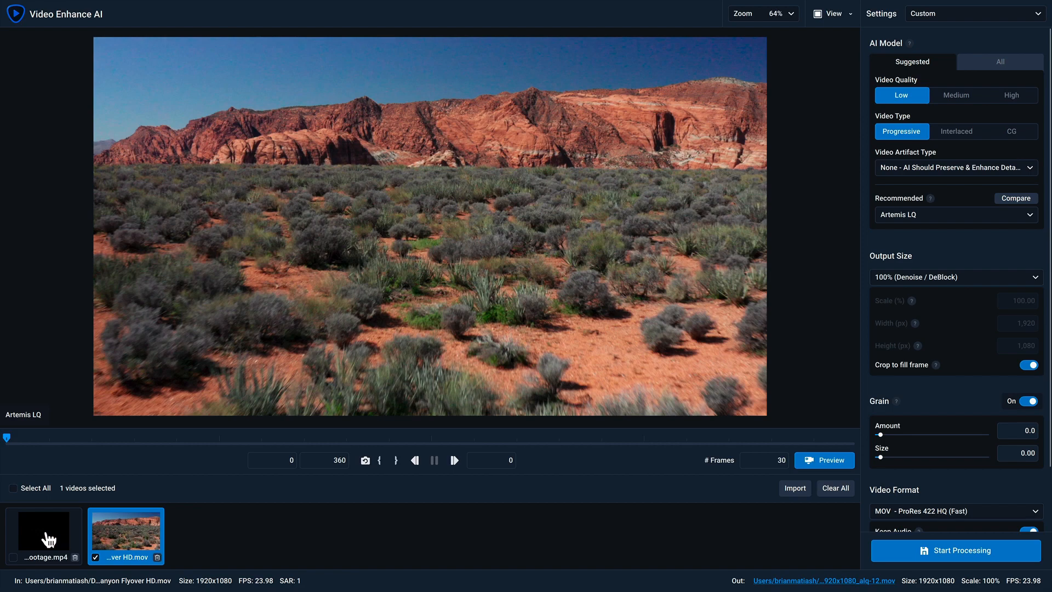
{"action": "left_click", "coordinate": [43, 536]}
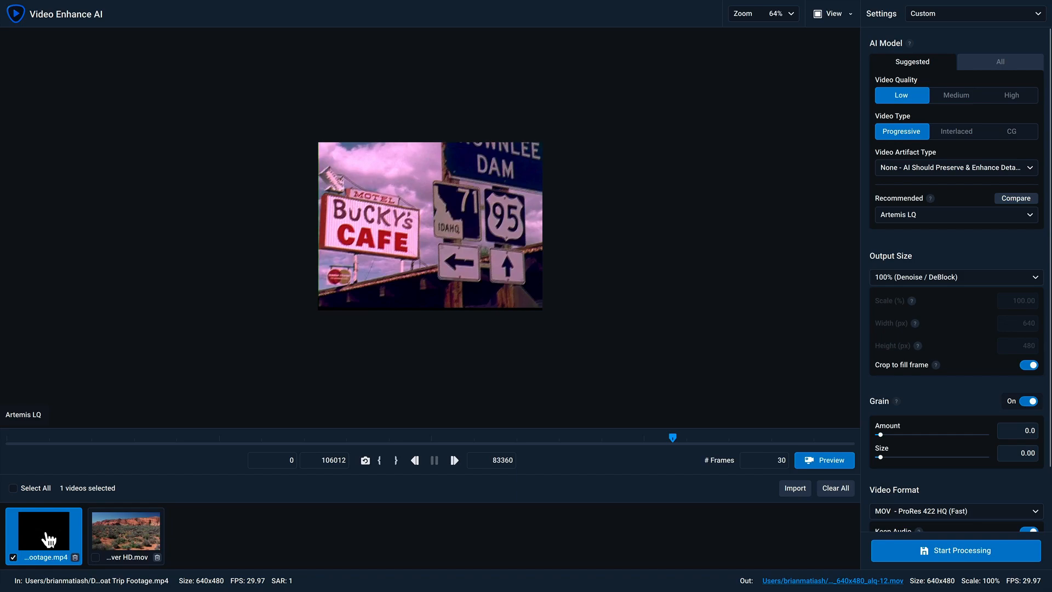
{"action": "mouse_move", "coordinate": [733, 111]}
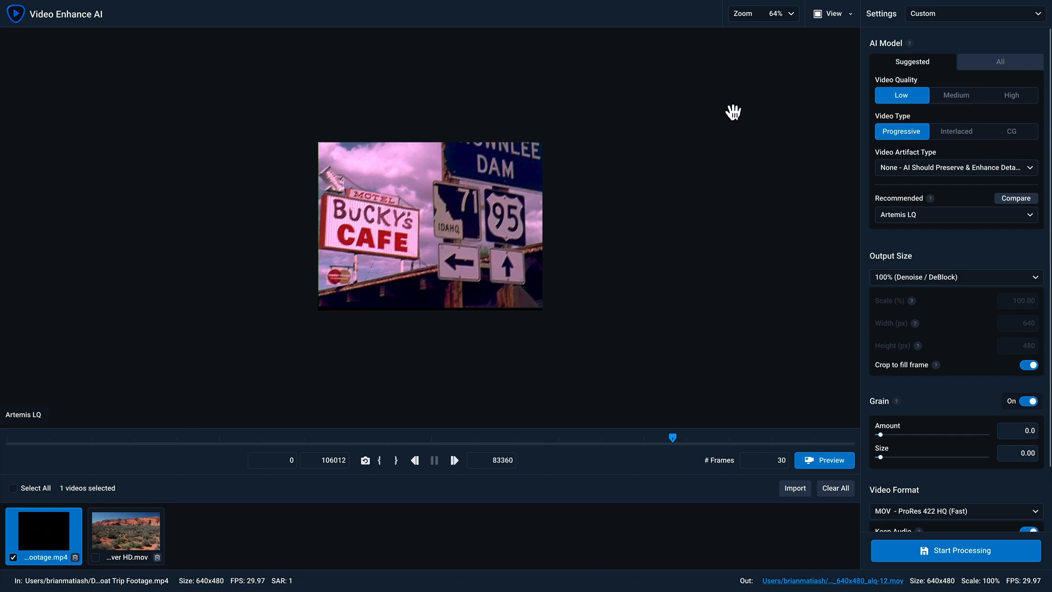
Magnify the road-trip preview to about 143% via the Zoom slider
{"action": "left_click", "coordinate": [762, 13]}
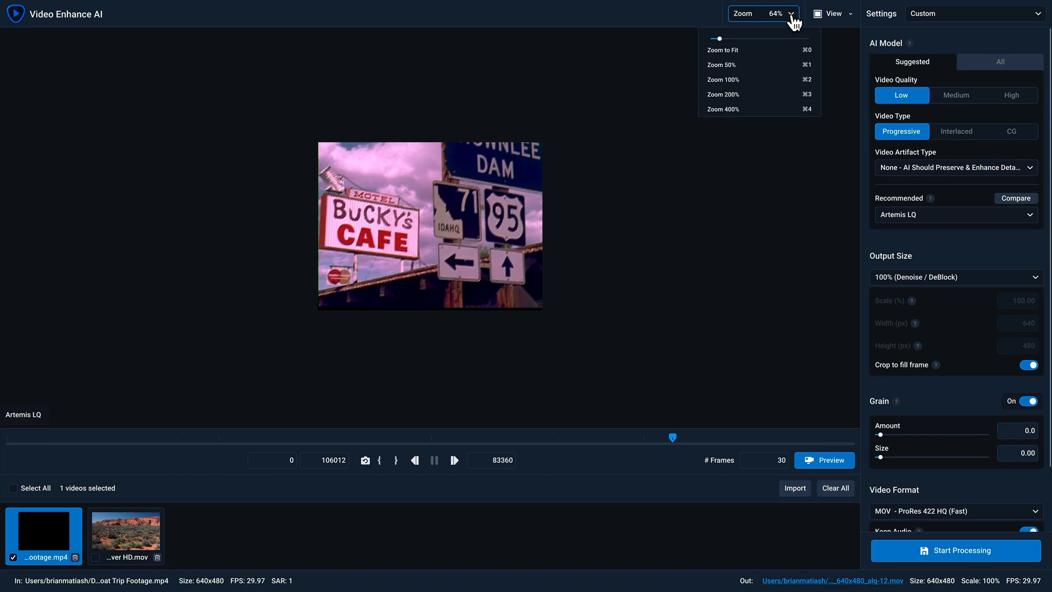
{"action": "left_click_drag", "start_coordinate": [717, 38], "coordinate": [727, 38]}
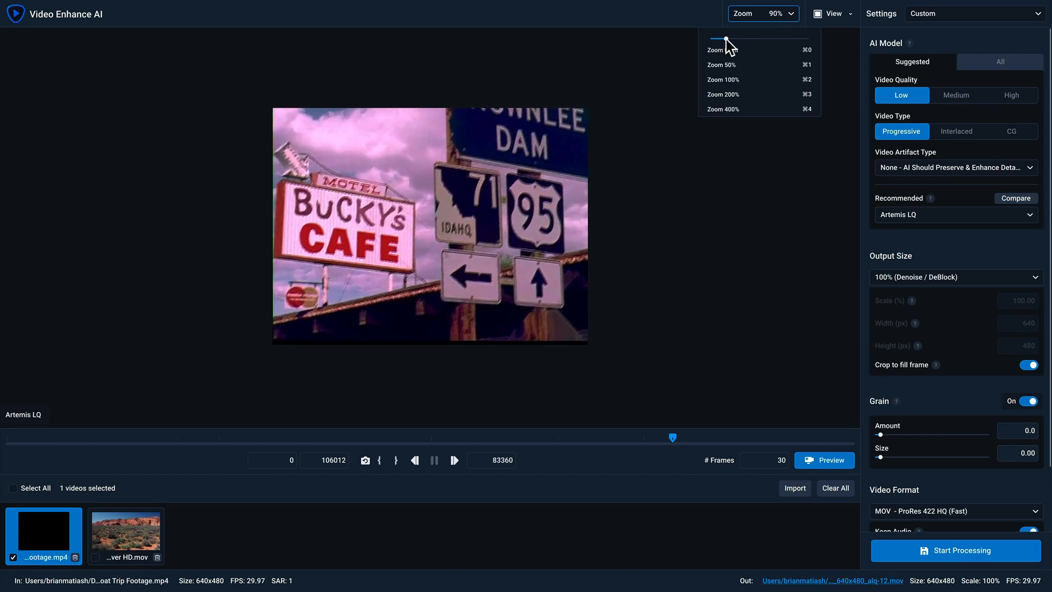
{"action": "left_click_drag", "start_coordinate": [724, 36], "coordinate": [737, 36]}
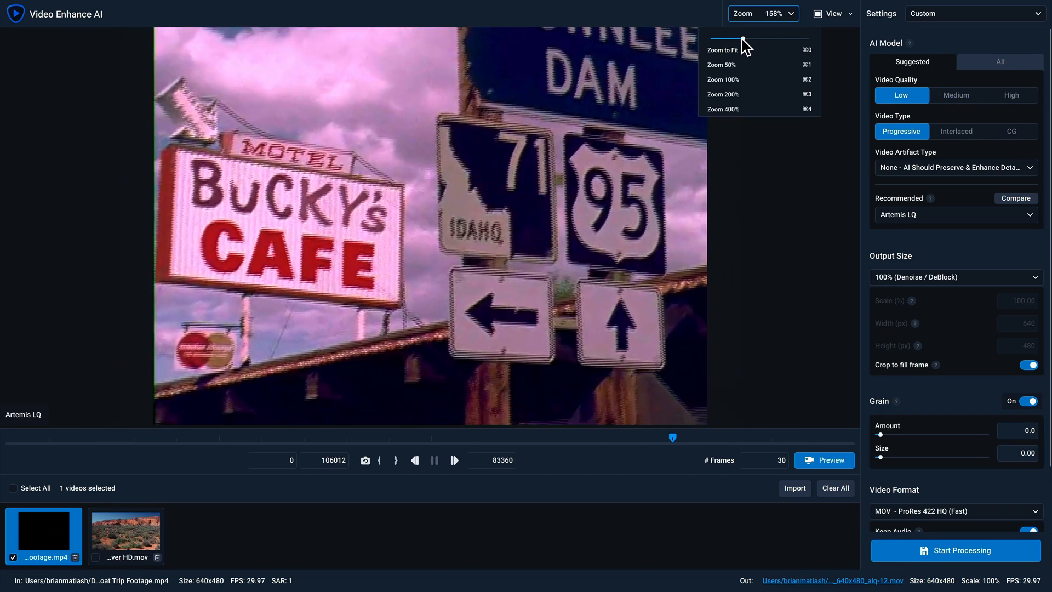
{"action": "left_click_drag", "start_coordinate": [743, 37], "coordinate": [725, 42]}
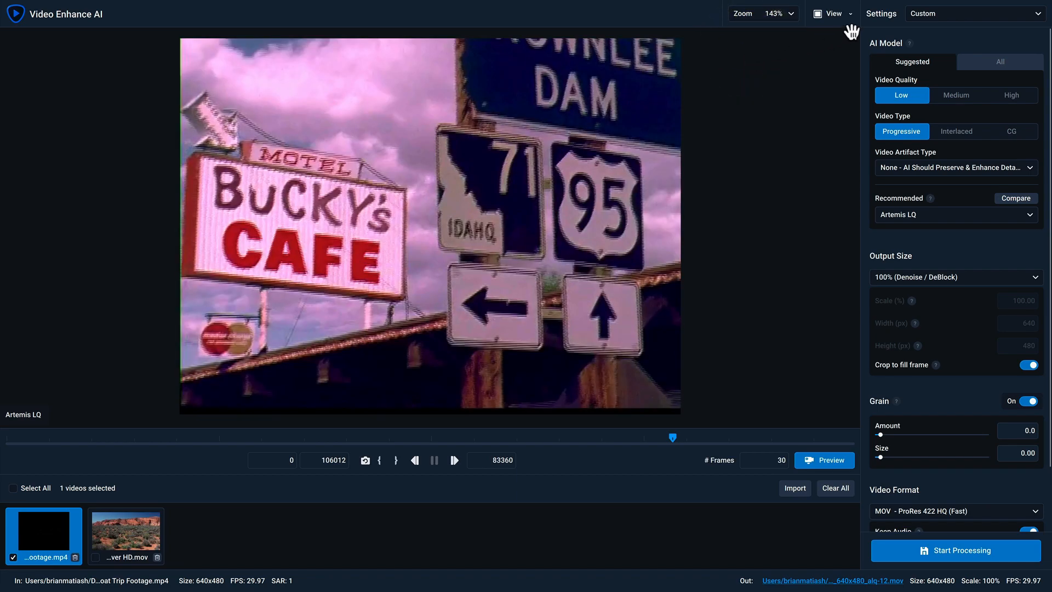
{"action": "left_click", "coordinate": [831, 13]}
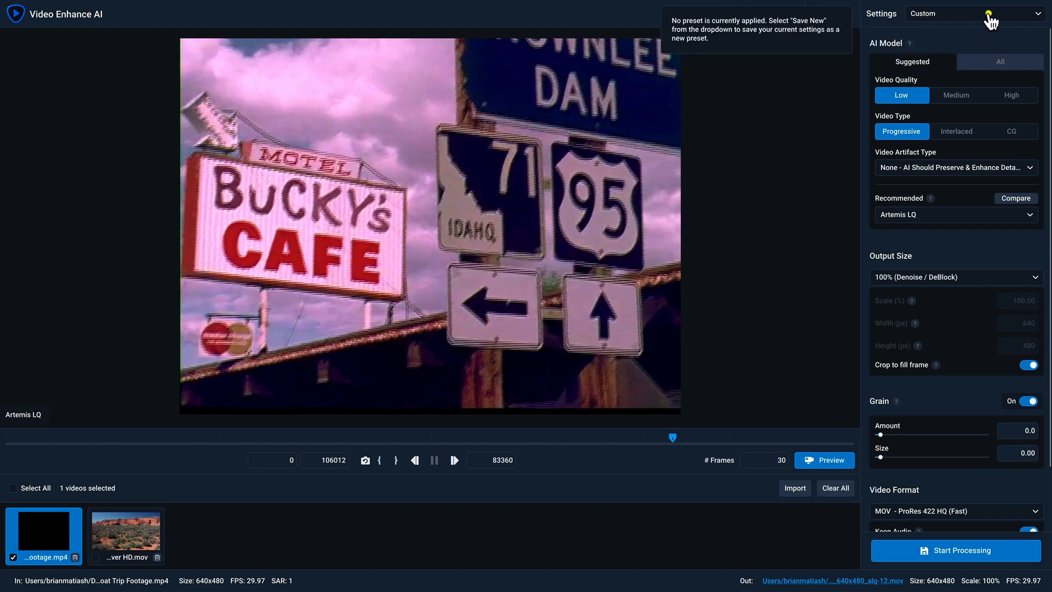
{"action": "left_click", "coordinate": [974, 13]}
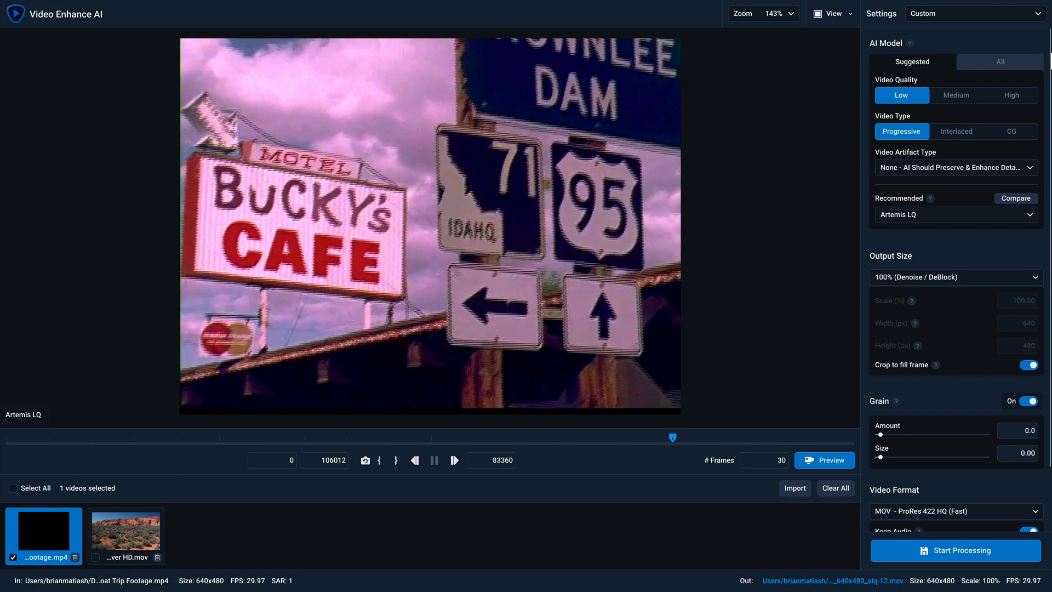
Mark the road-trip clip Interlaced with High Compression artifacts so Dione TV is recommended
{"action": "left_click", "coordinate": [956, 131]}
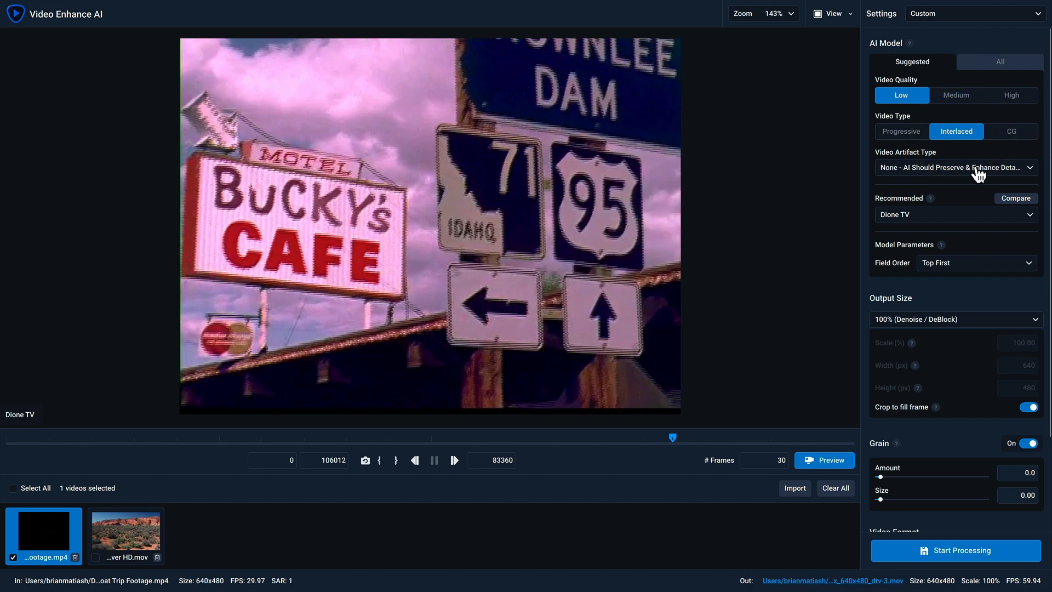
{"action": "left_click", "coordinate": [952, 166]}
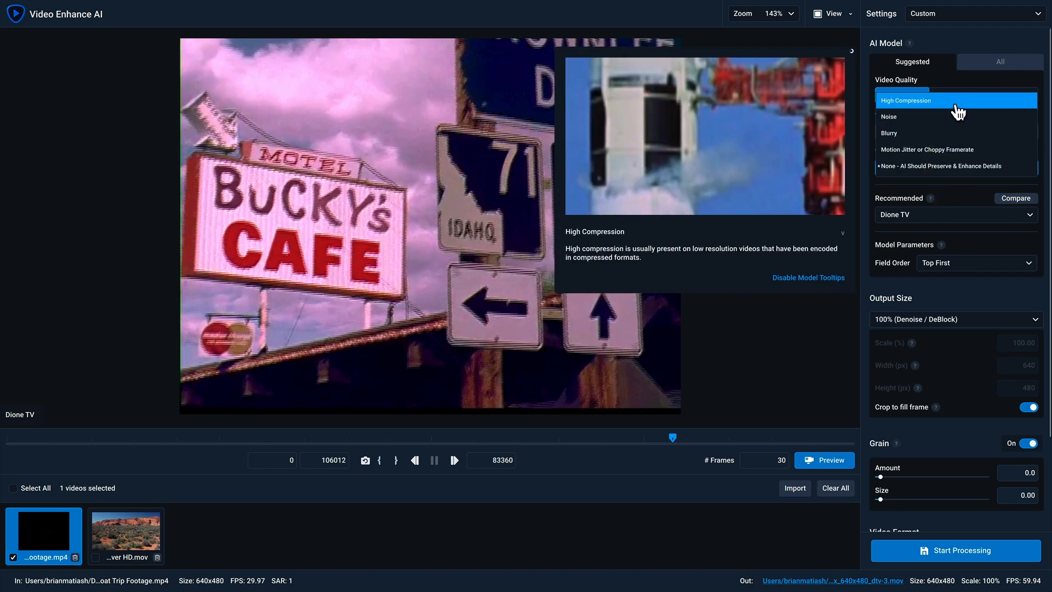
{"action": "left_click", "coordinate": [907, 100]}
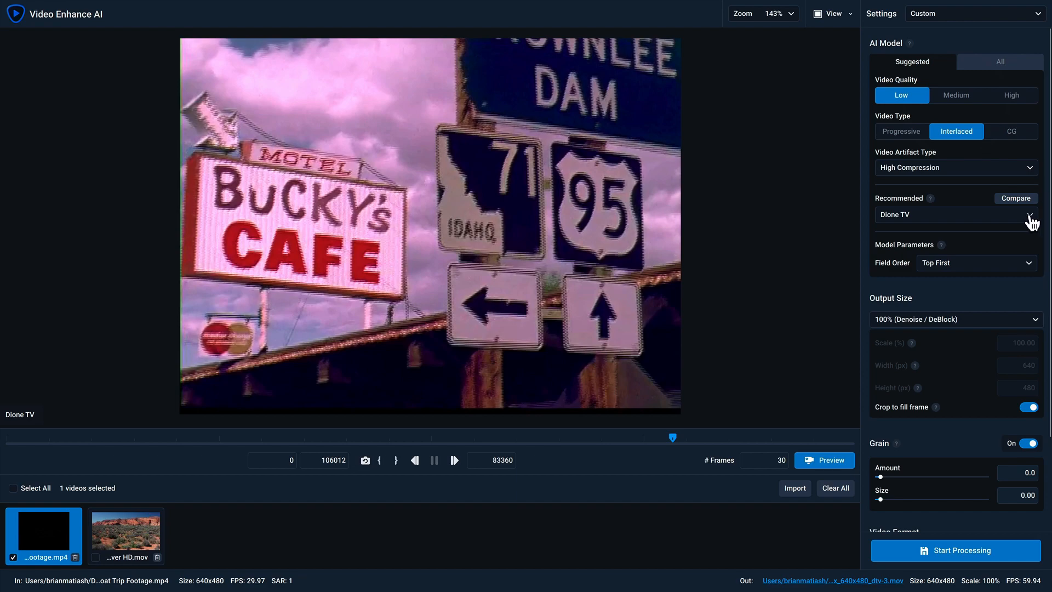
{"action": "left_click", "coordinate": [952, 213]}
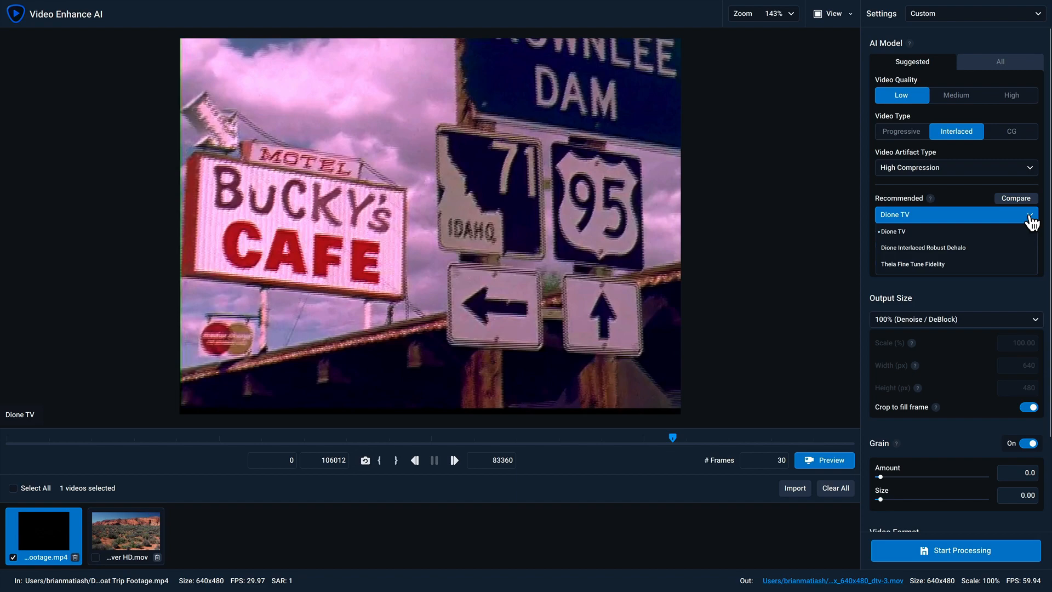
{"action": "mouse_move", "coordinate": [1015, 204]}
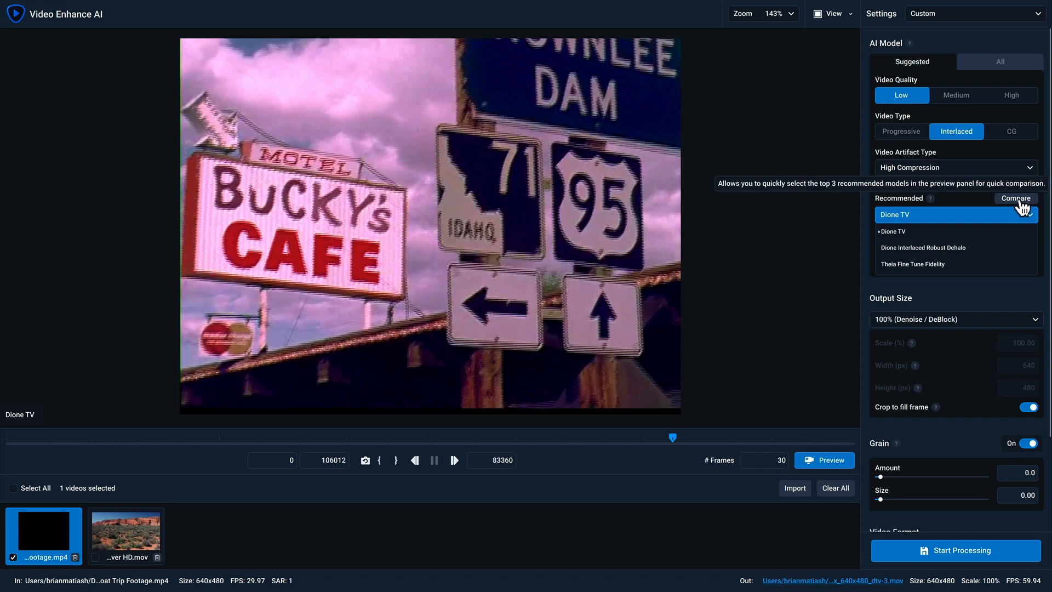
Render a four-way comparison of the original against Dione TV, Dione Interlaced Robust Dehalo and Theia, then close it
{"action": "left_click", "coordinate": [1015, 198]}
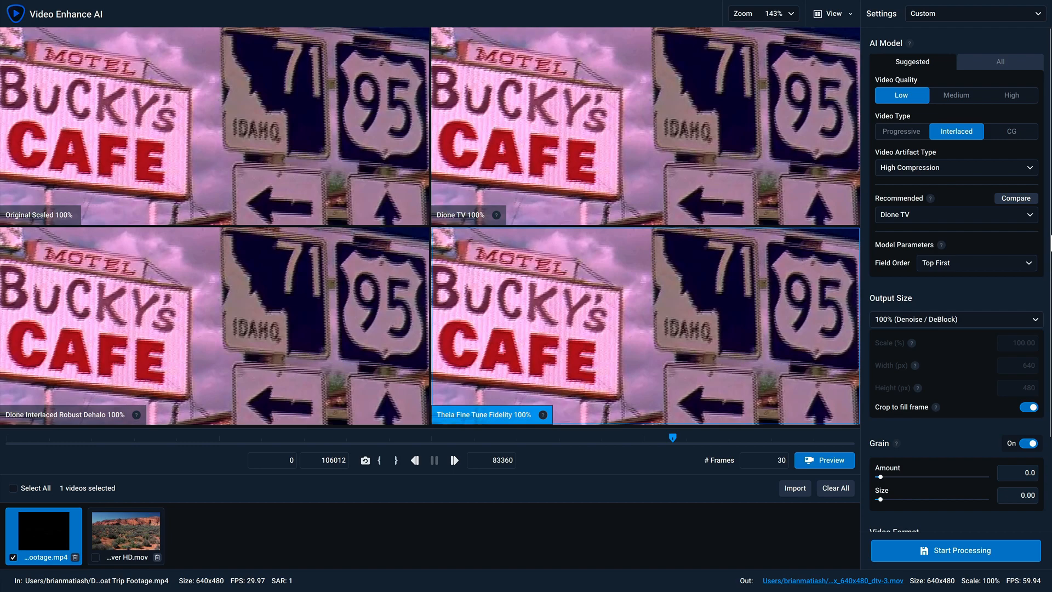
{"action": "mouse_move", "coordinate": [762, 465]}
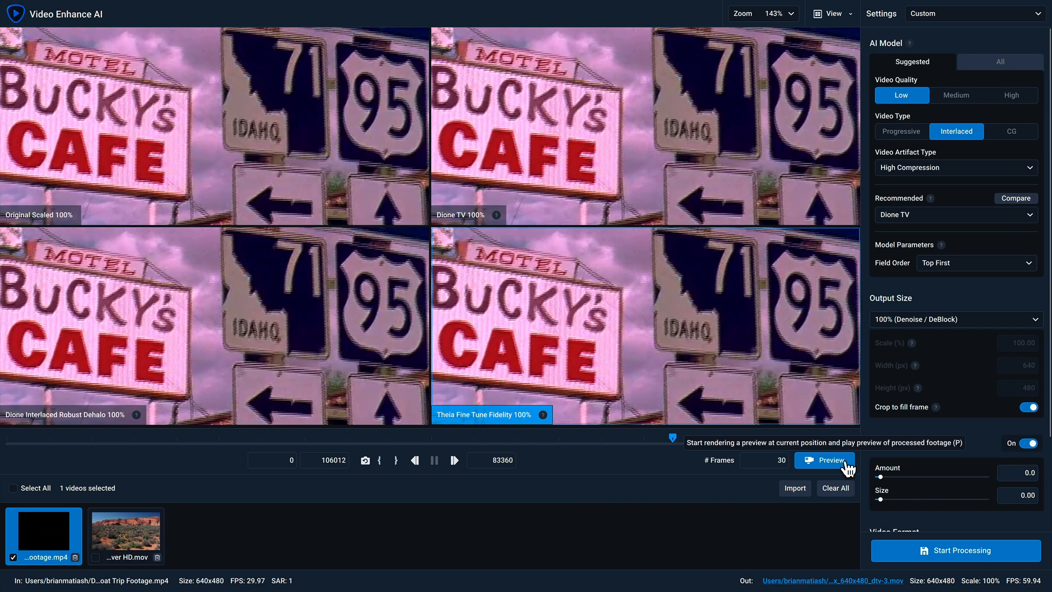
{"action": "left_click", "coordinate": [824, 460]}
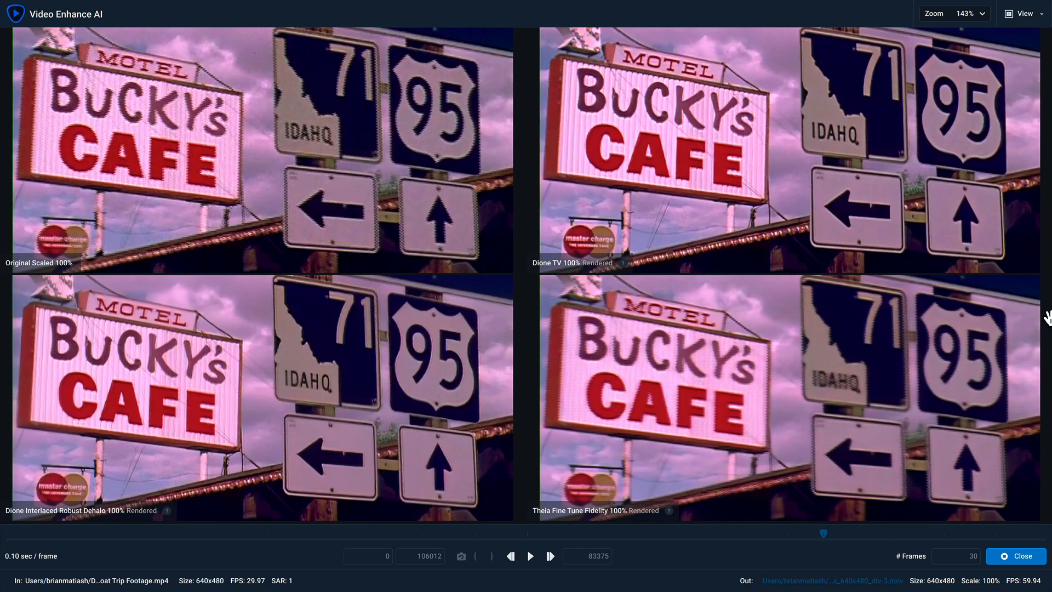
{"action": "mouse_move", "coordinate": [938, 218]}
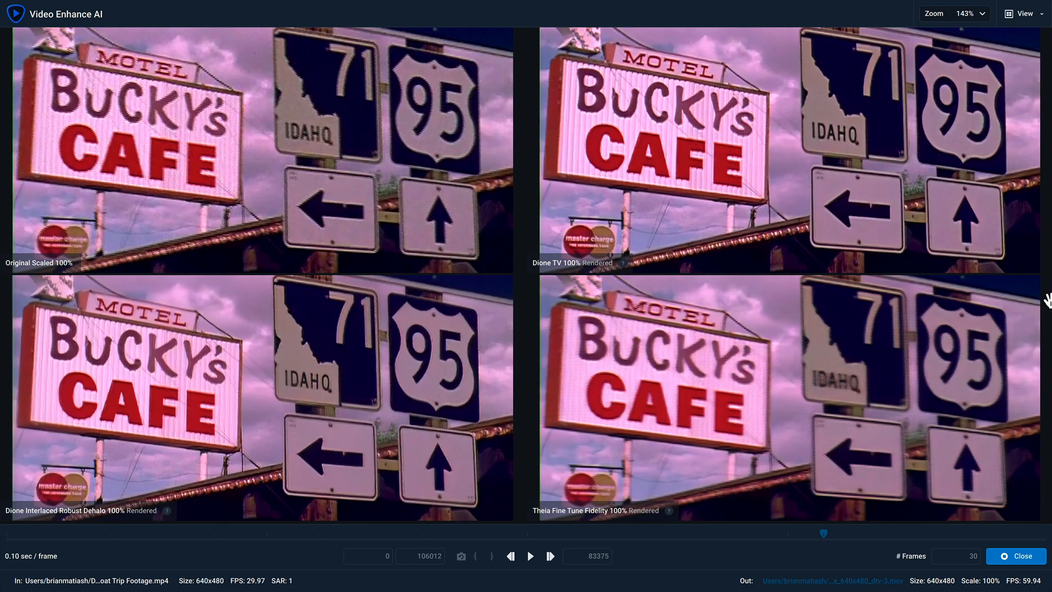
{"action": "mouse_move", "coordinate": [1009, 453]}
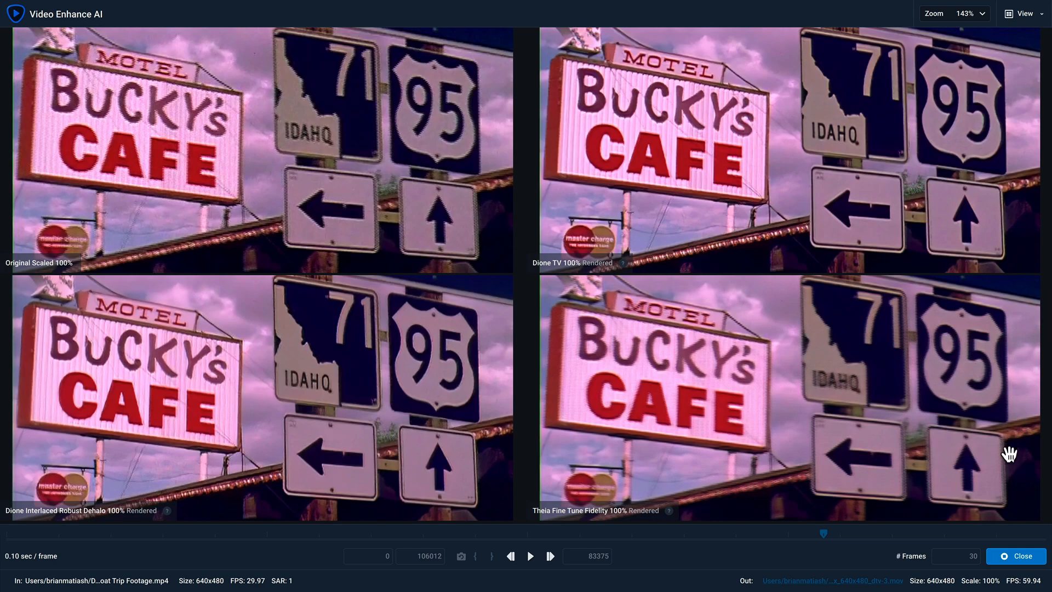
{"action": "mouse_move", "coordinate": [1023, 566]}
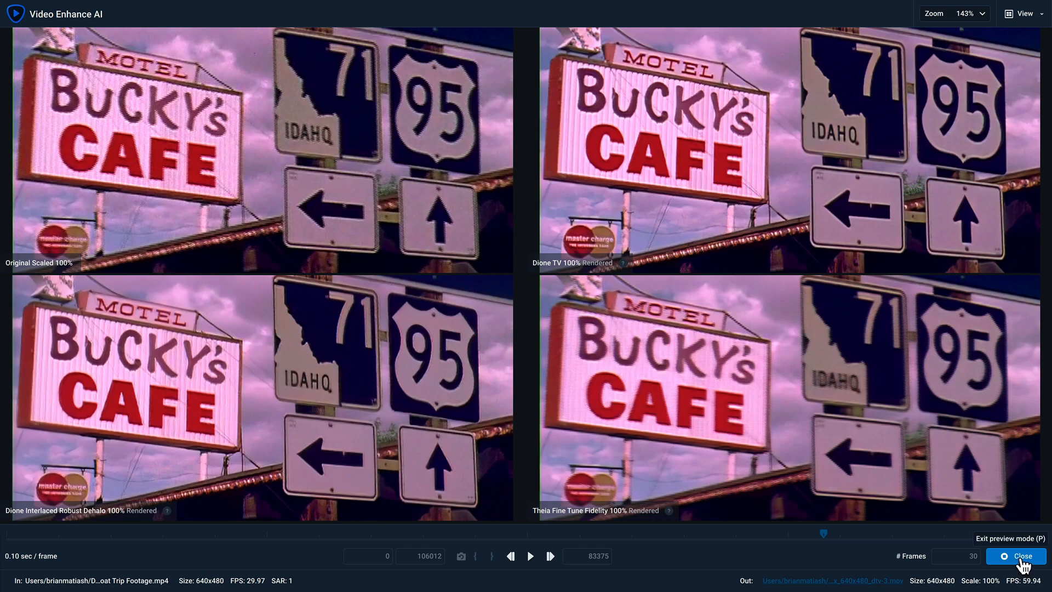
{"action": "left_click", "coordinate": [1020, 556]}
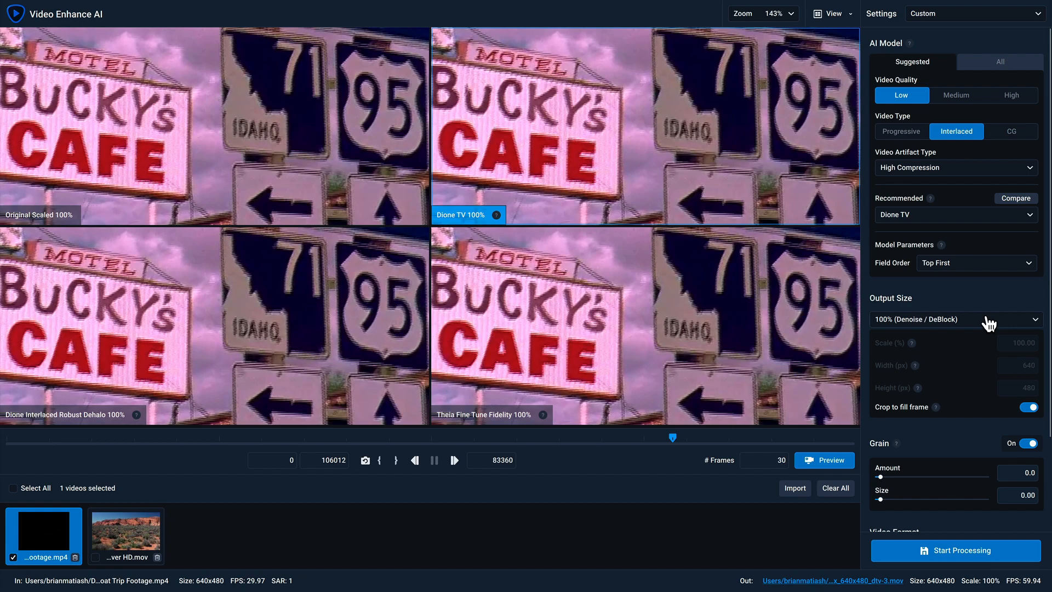
Set the road-trip clip's output size to 4K UHD (3840x2160) and return to single view
{"action": "left_click", "coordinate": [952, 319]}
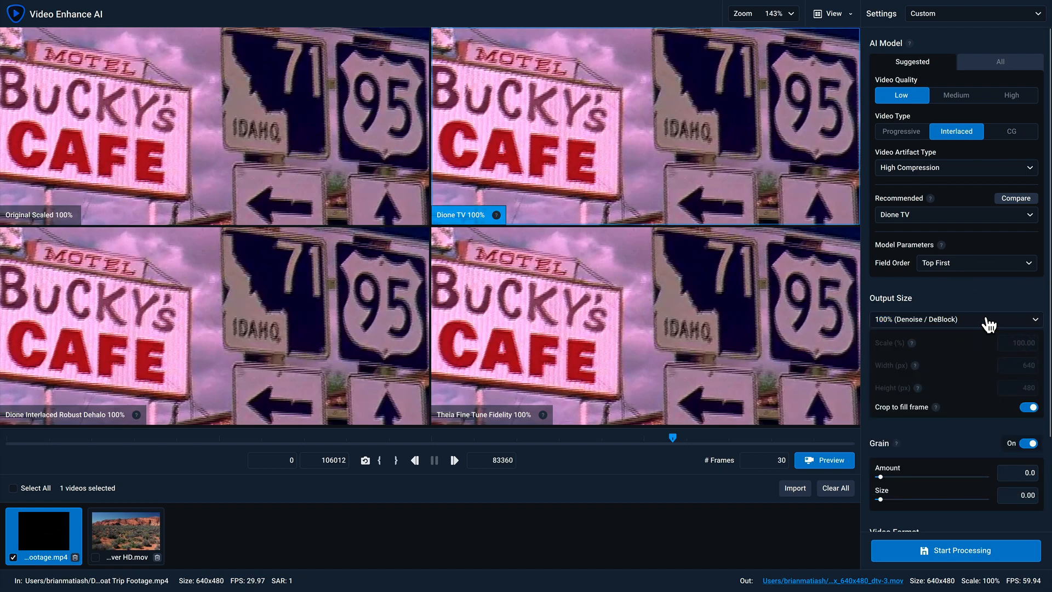
{"action": "left_click", "coordinate": [953, 318]}
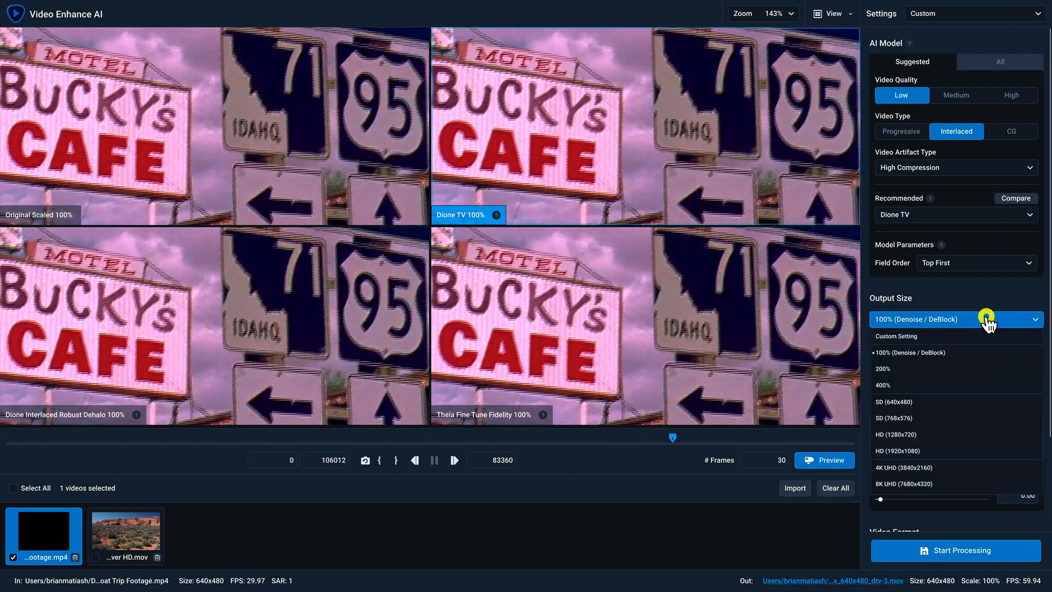
{"action": "left_click", "coordinate": [903, 468]}
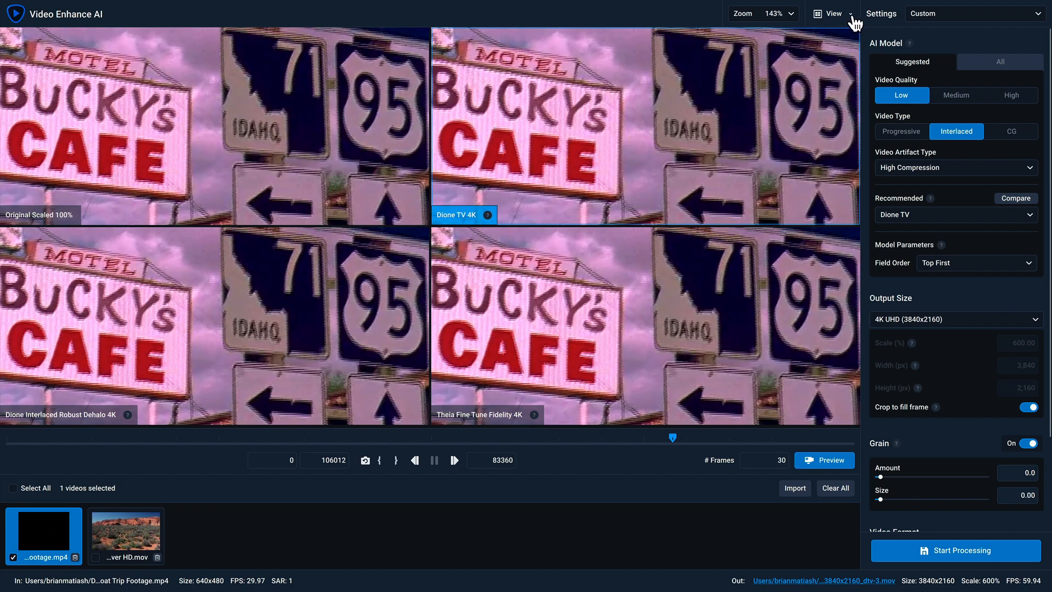
{"action": "left_click", "coordinate": [832, 14]}
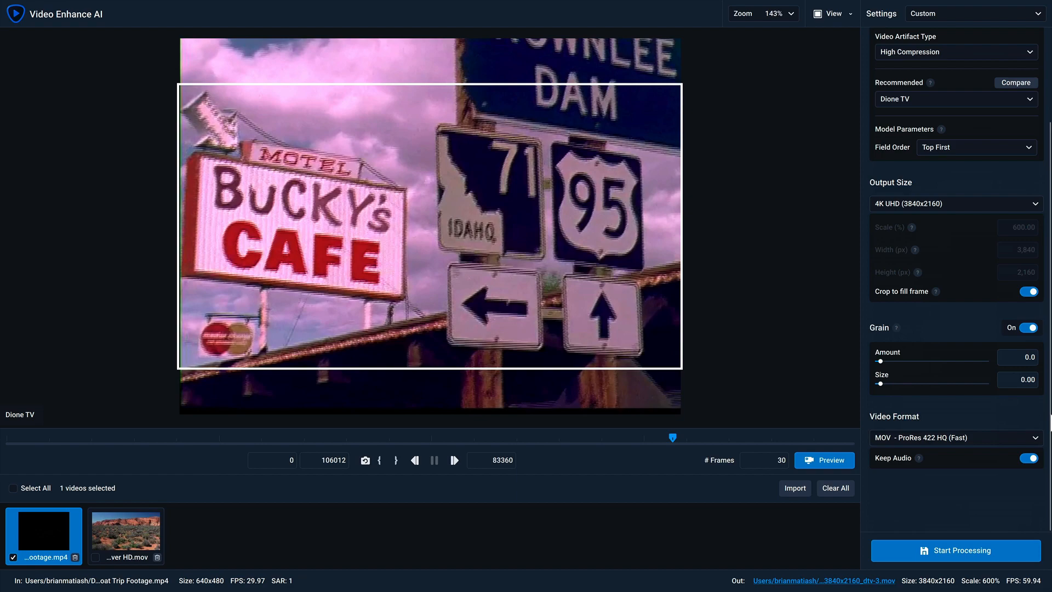
{"action": "mouse_move", "coordinate": [1033, 338]}
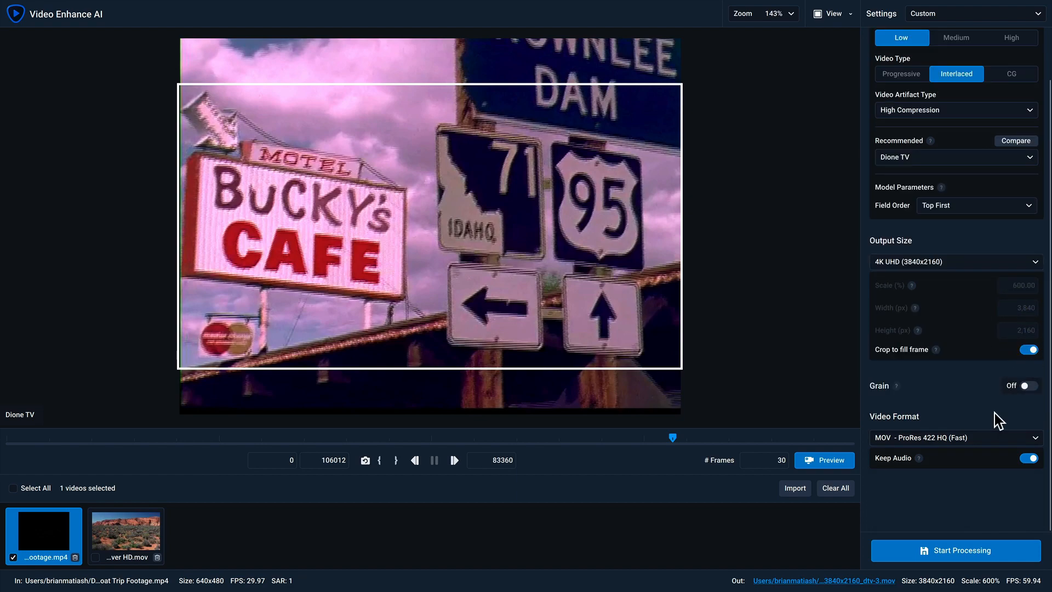
Turn Grain off for the road-trip clip, keeping MOV ProRes 422 HQ with audio
{"action": "left_click", "coordinate": [953, 437]}
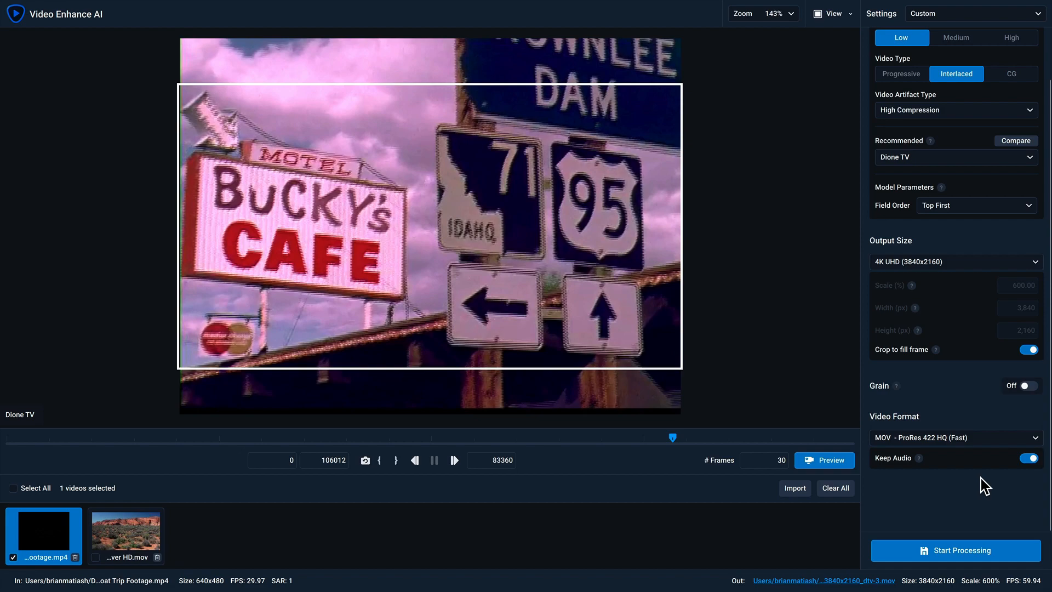
{"action": "mouse_move", "coordinate": [305, 545]}
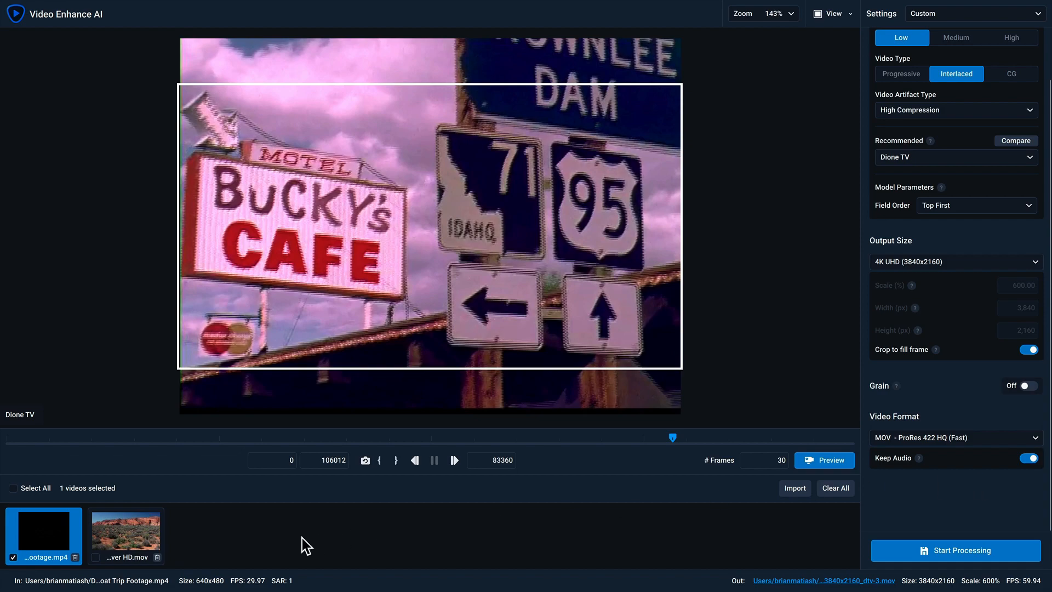
Select the canyon flyover clip, fit it in the preview, and scrub to a later frame
{"action": "left_click", "coordinate": [124, 533]}
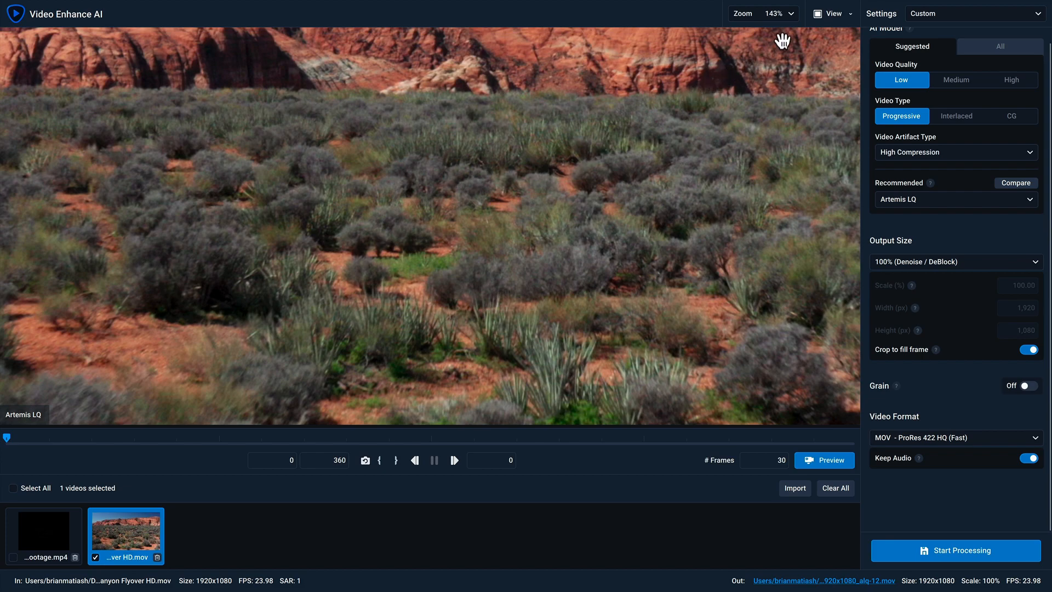
{"action": "left_click", "coordinate": [763, 13]}
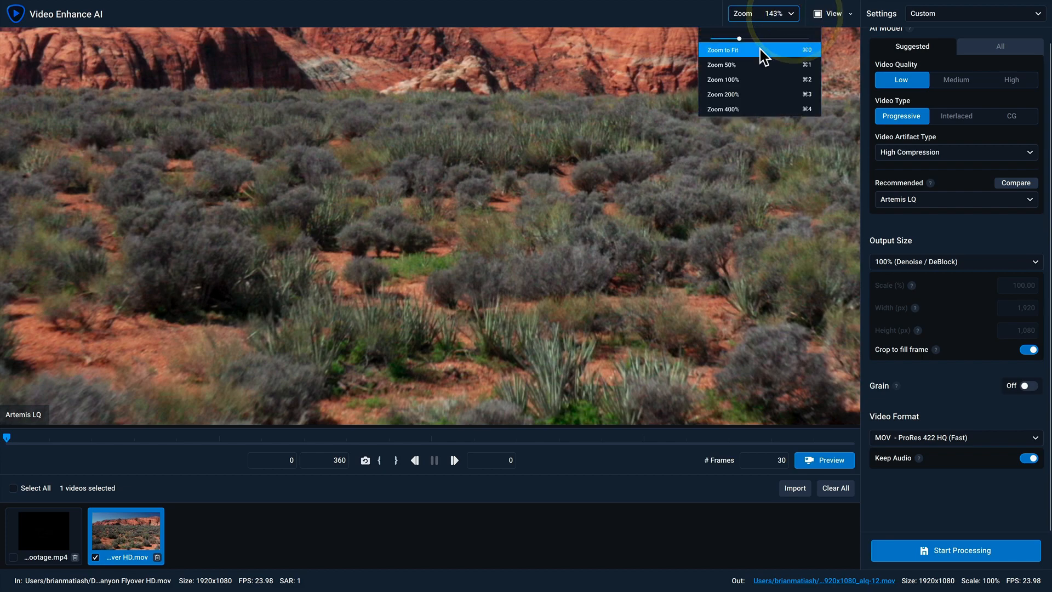
{"action": "left_click", "coordinate": [723, 49]}
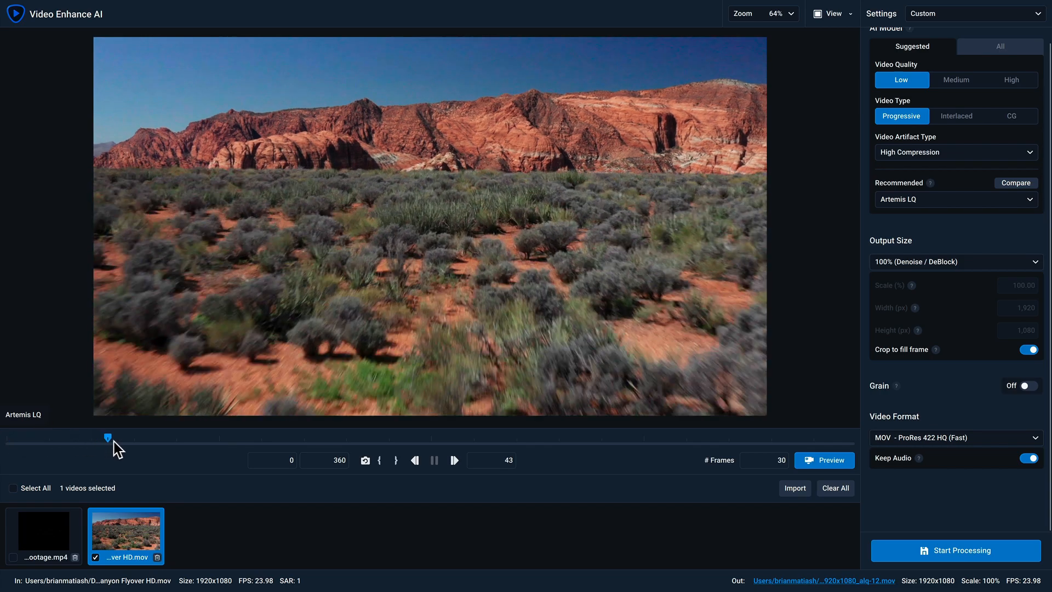
{"action": "left_click_drag", "start_coordinate": [107, 437], "coordinate": [153, 437]}
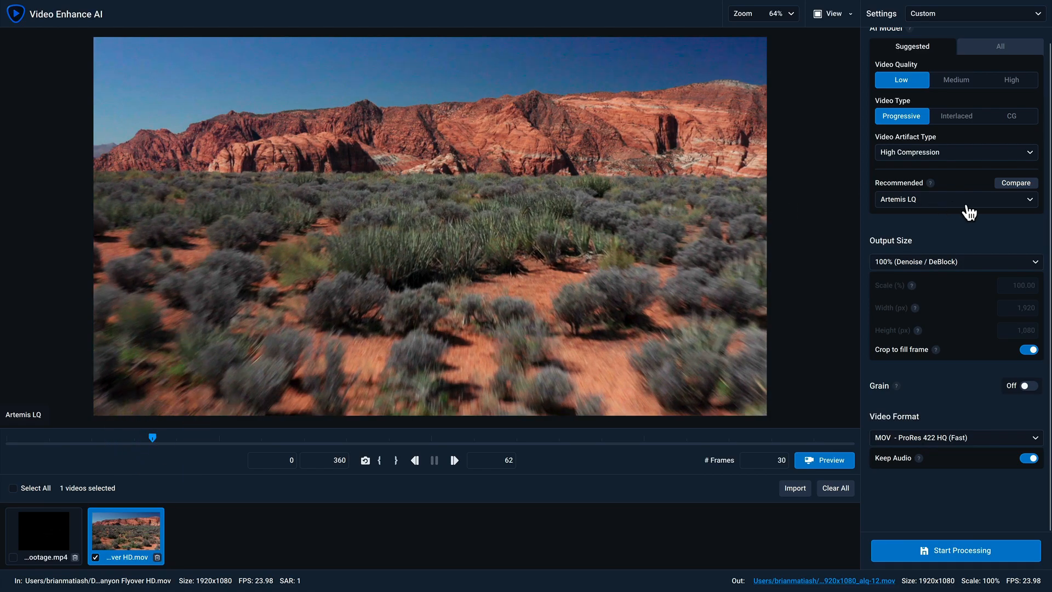
{"action": "mouse_move", "coordinate": [1000, 62]}
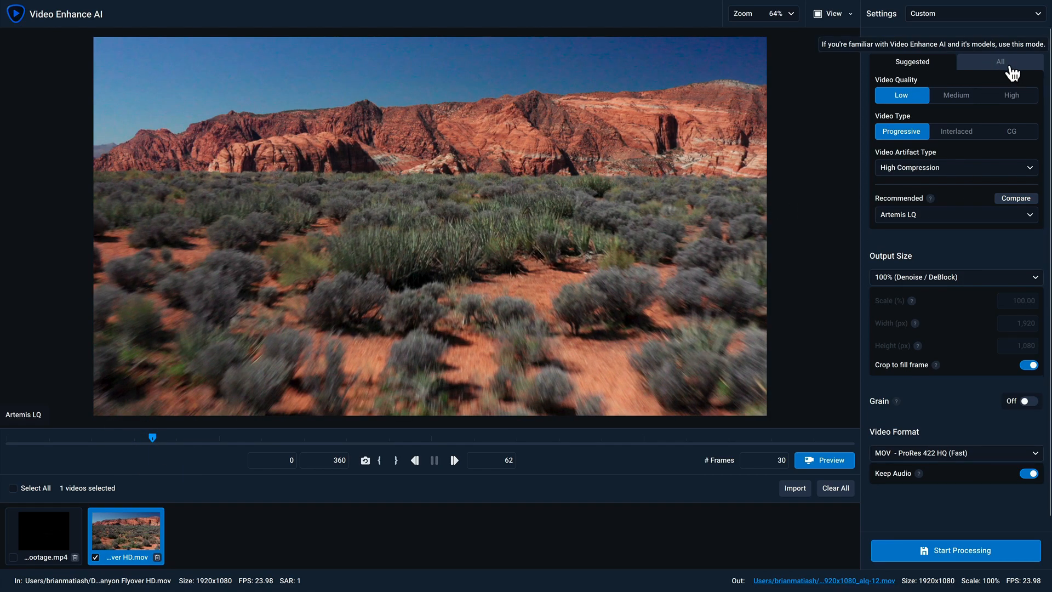
Show all AI models for the canyon clip and bring up Manage AI Models from the File menu
{"action": "left_click", "coordinate": [1000, 62]}
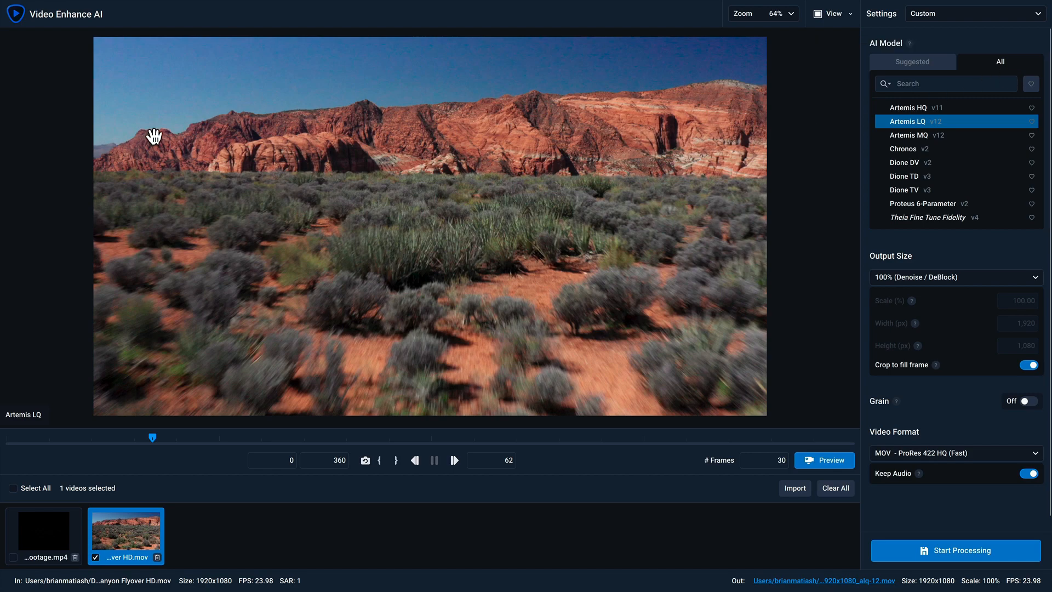
{"action": "left_click", "coordinate": [133, 6]}
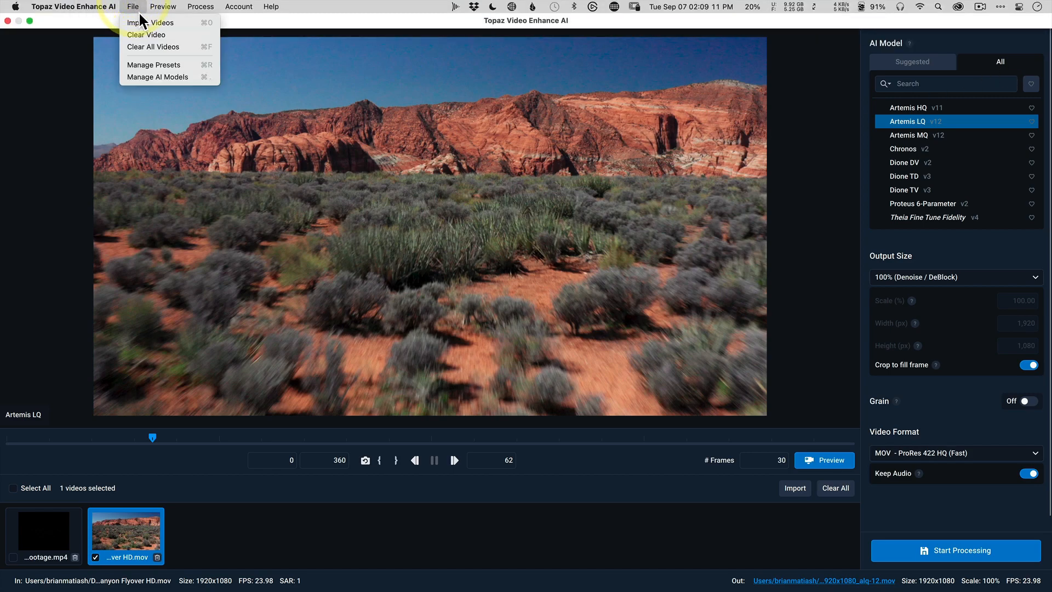
{"action": "mouse_move", "coordinate": [185, 77]}
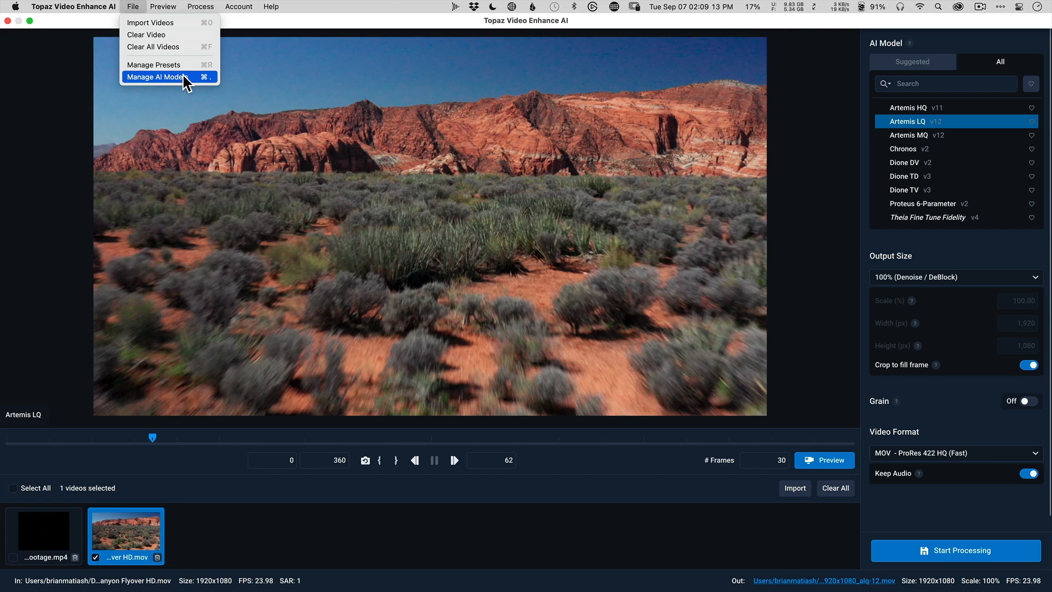
{"action": "left_click", "coordinate": [157, 77]}
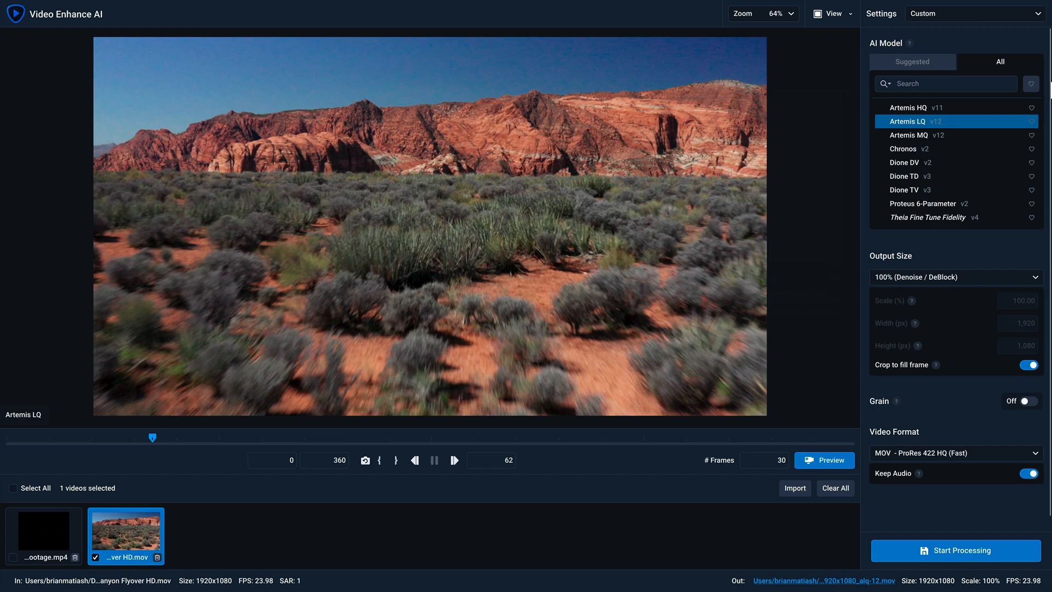
{"action": "mouse_move", "coordinate": [926, 122]}
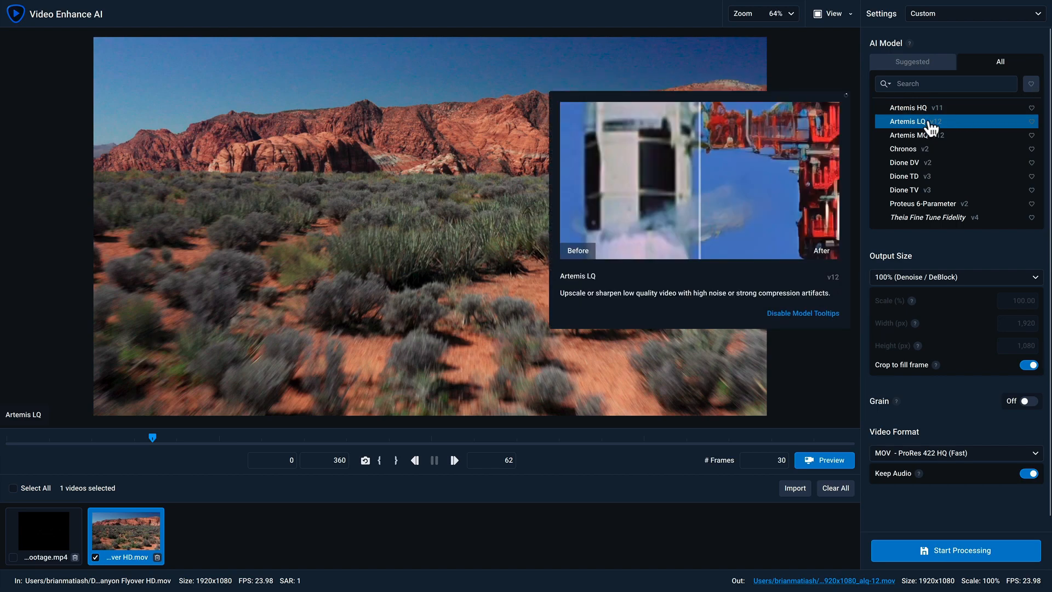
{"action": "mouse_move", "coordinate": [922, 127]}
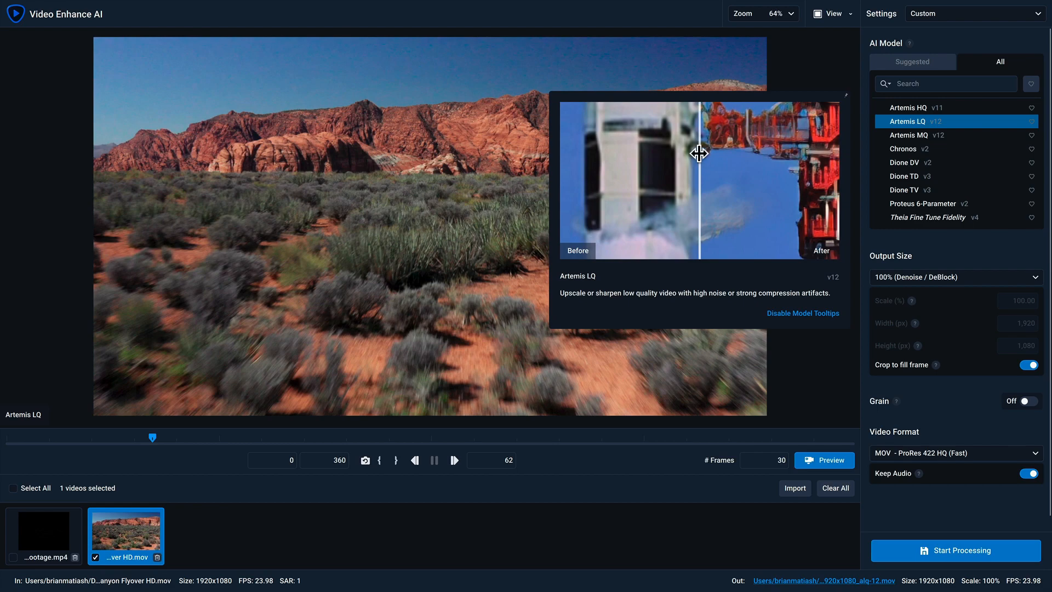
{"action": "left_click_drag", "start_coordinate": [698, 154], "coordinate": [767, 169]}
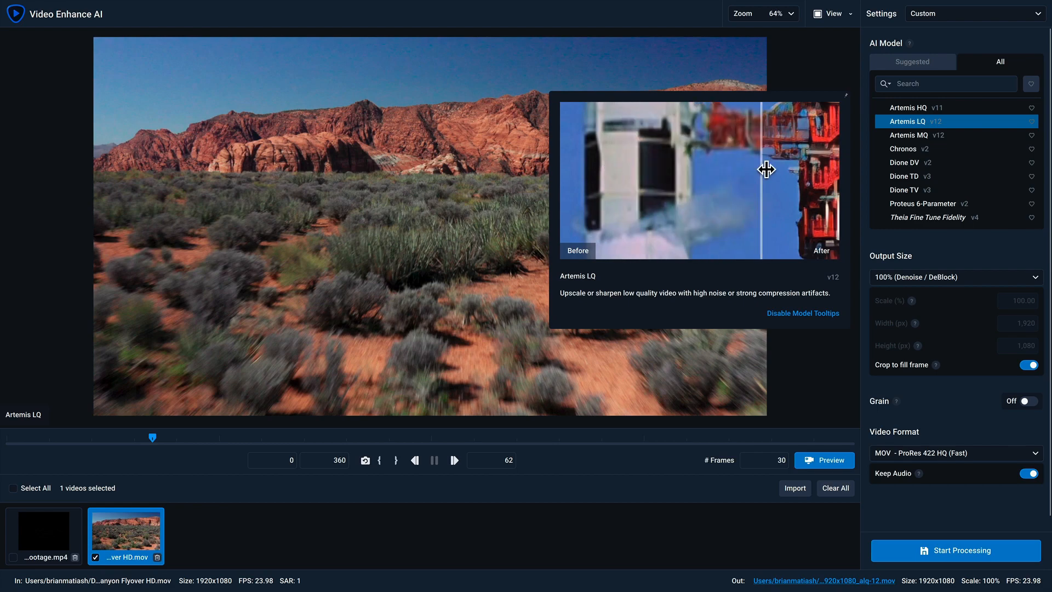
{"action": "left_click_drag", "start_coordinate": [765, 168], "coordinate": [717, 182]}
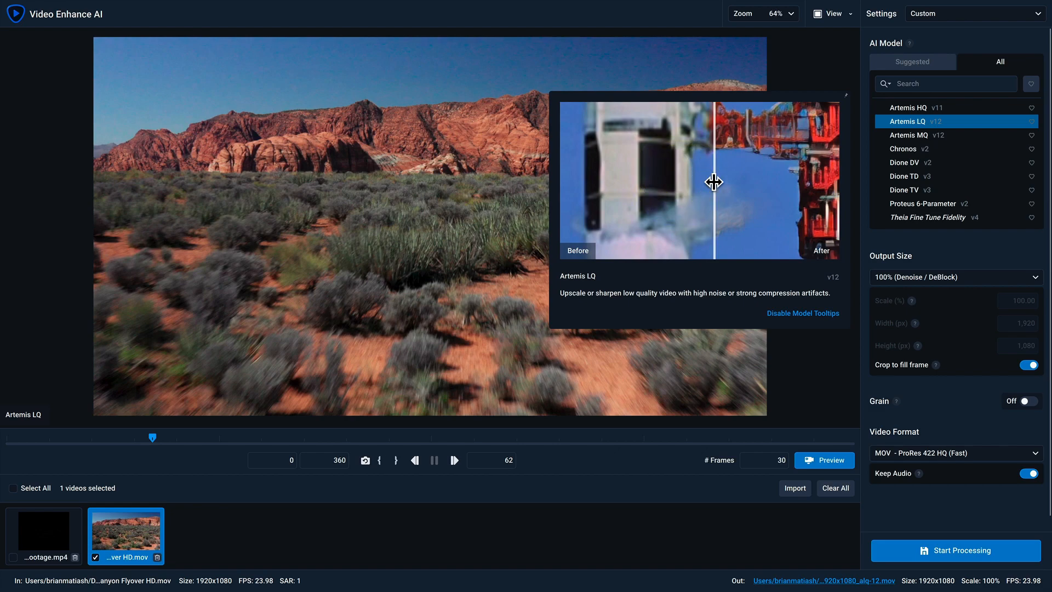
{"action": "mouse_move", "coordinate": [796, 309]}
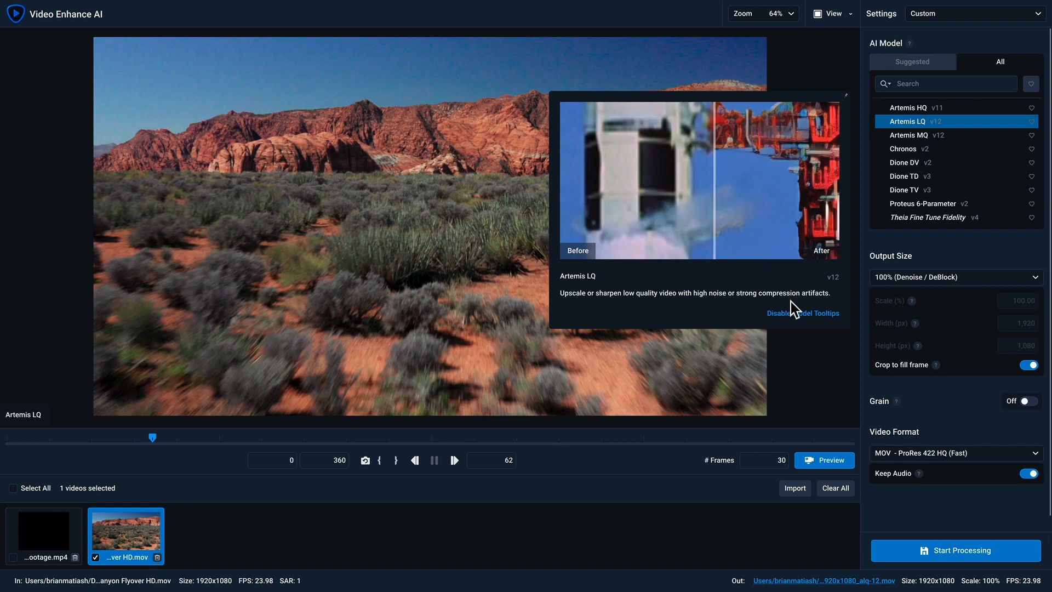
{"action": "mouse_move", "coordinate": [802, 313]}
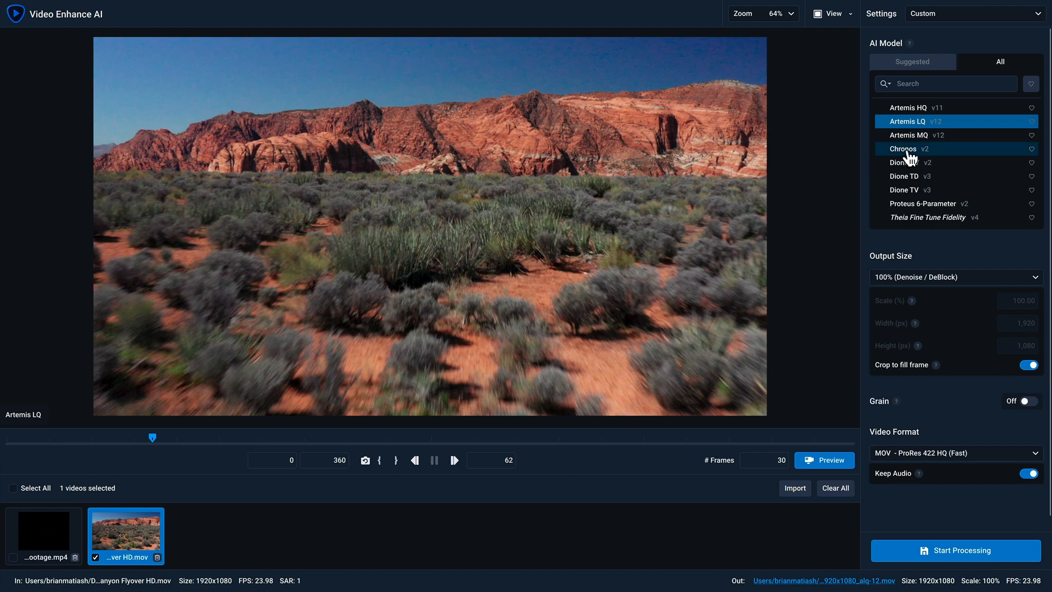
Apply the Chronos model to the canyon clip at 60 FPS output and start a preview
{"action": "left_click", "coordinate": [902, 148]}
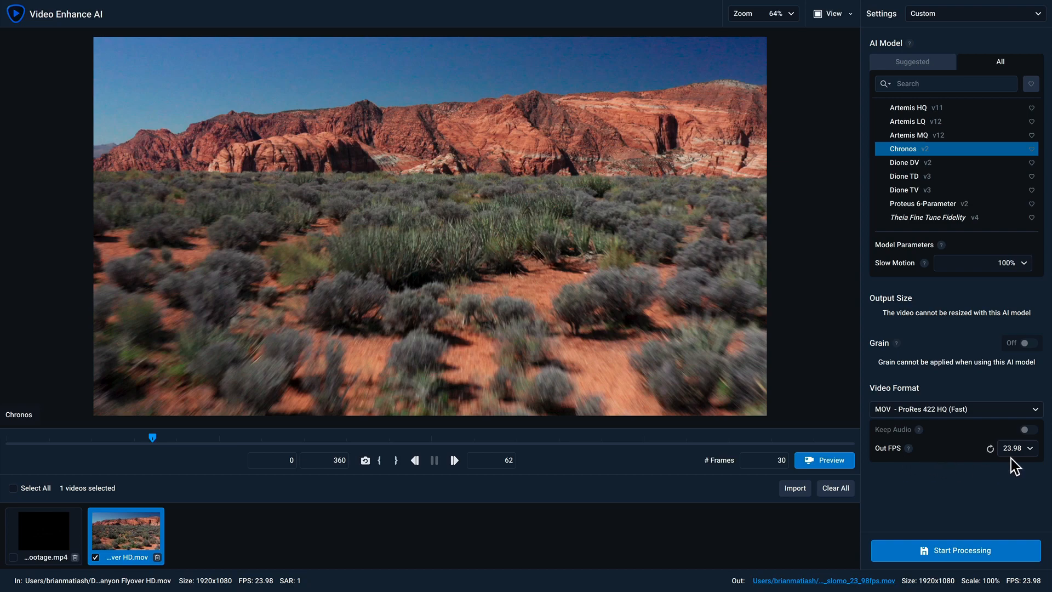
{"action": "left_click", "coordinate": [1017, 448]}
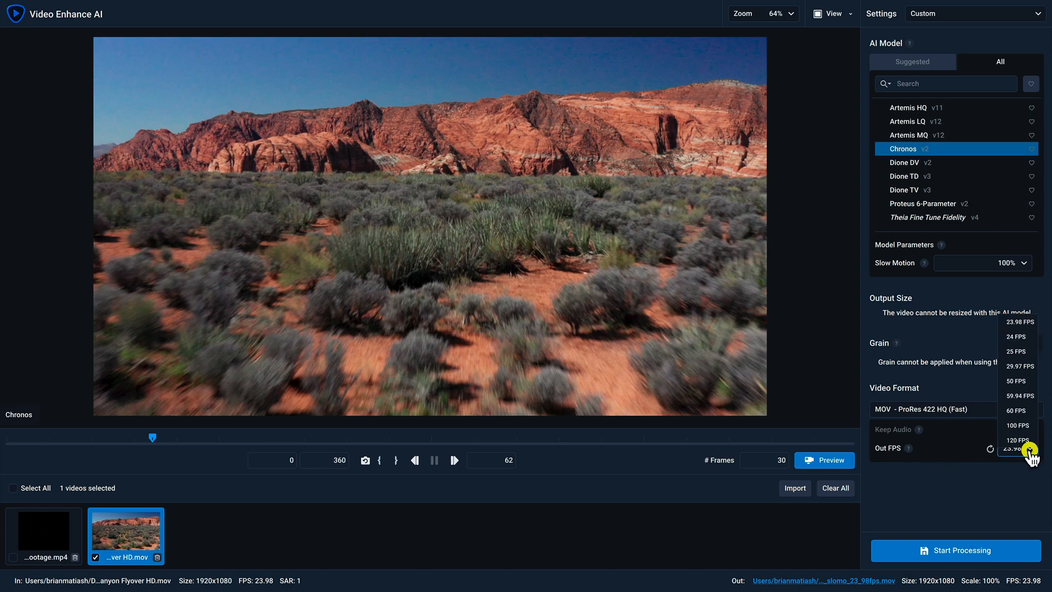
{"action": "left_click", "coordinate": [1015, 410]}
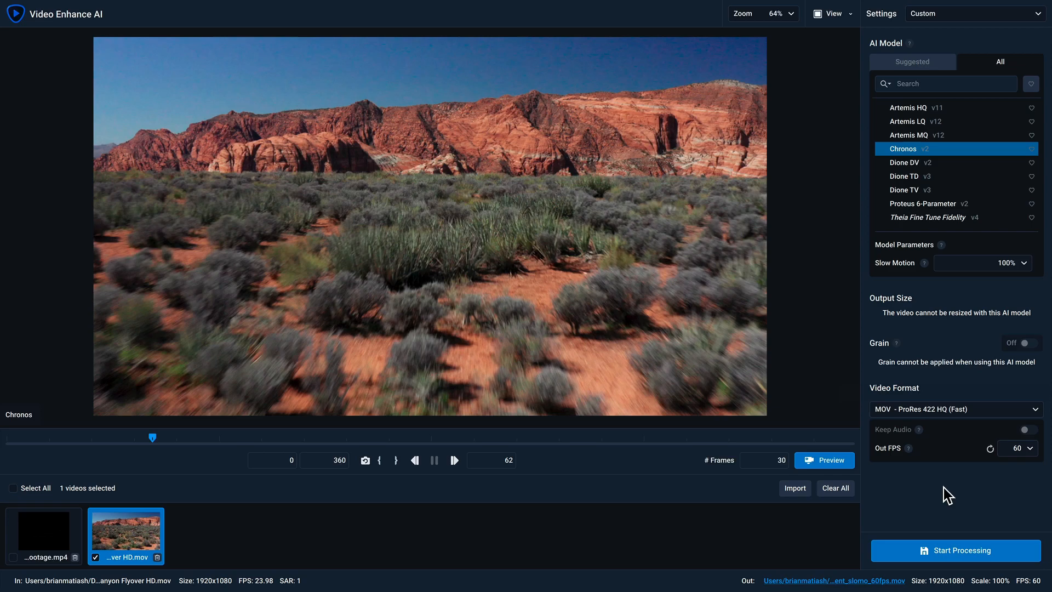
{"action": "left_click", "coordinate": [825, 460]}
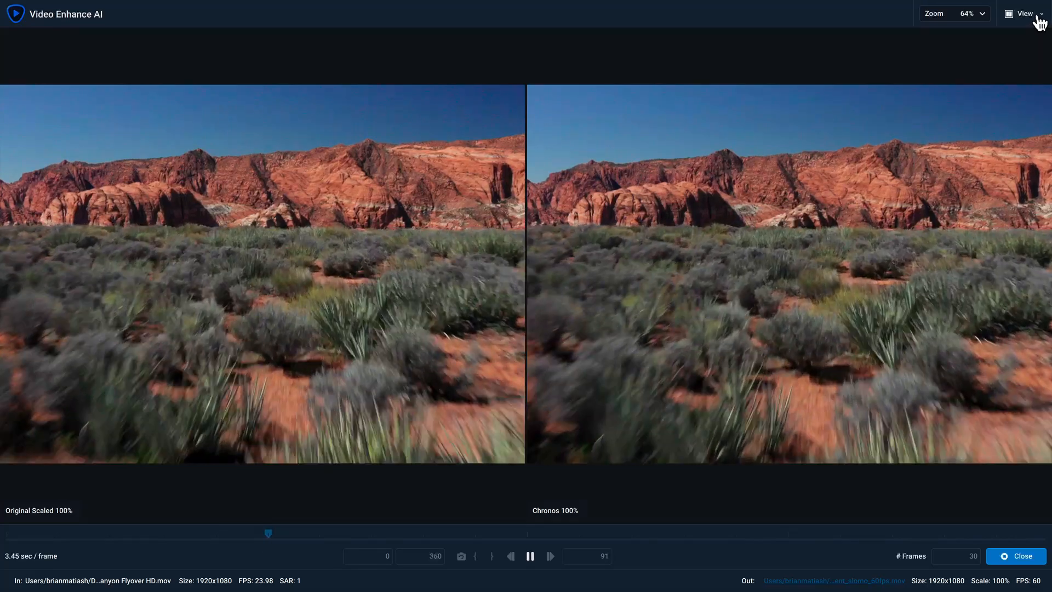
Compare the Chronos 60 FPS preview against the original in Split View, sliding the divider across the frame
{"action": "left_click", "coordinate": [1025, 13]}
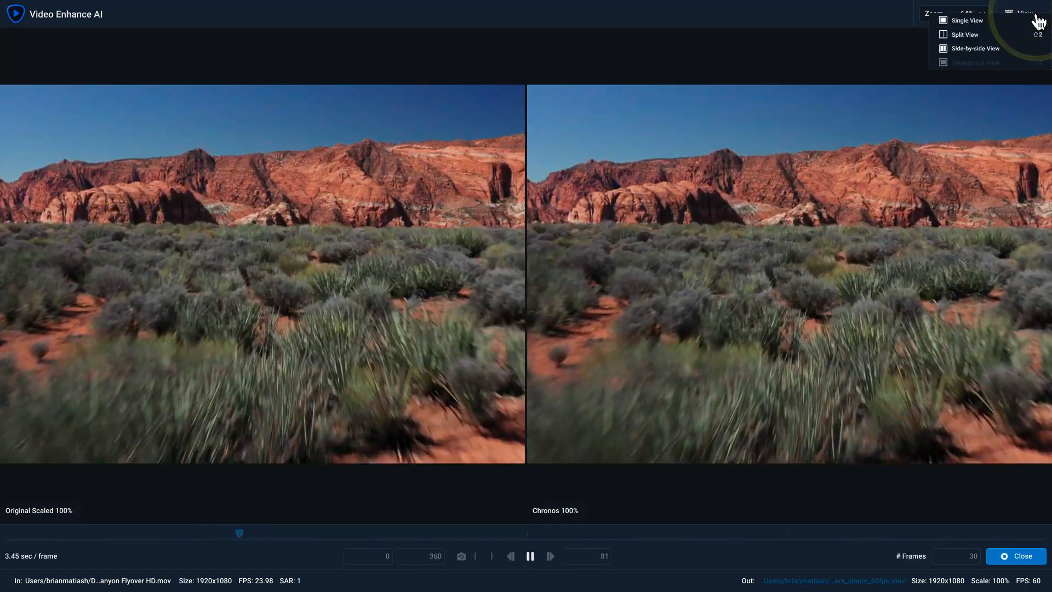
{"action": "left_click", "coordinate": [965, 34]}
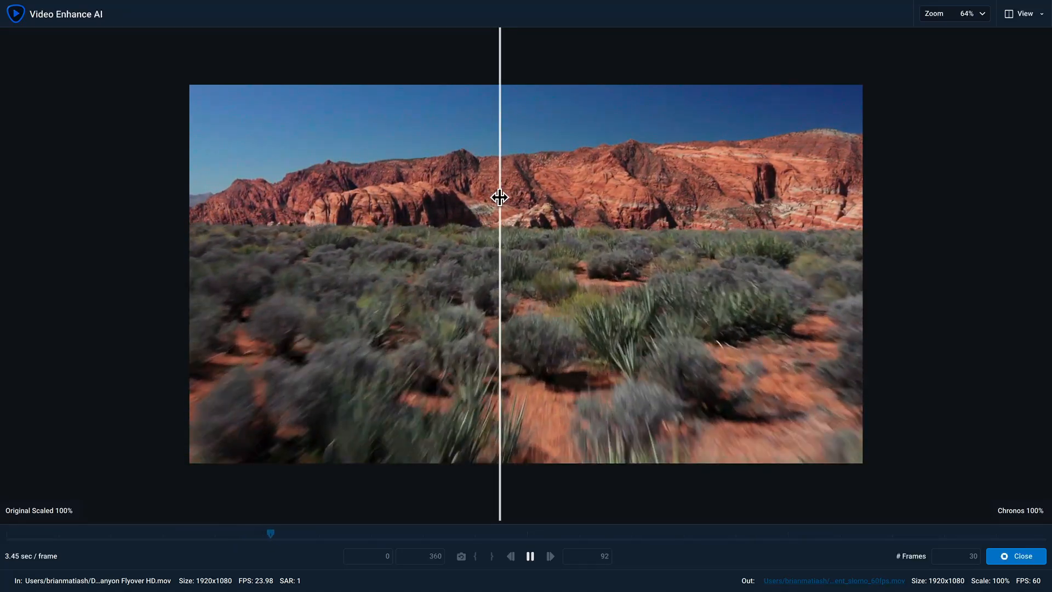
{"action": "left_click_drag", "start_coordinate": [499, 196], "coordinate": [661, 203]}
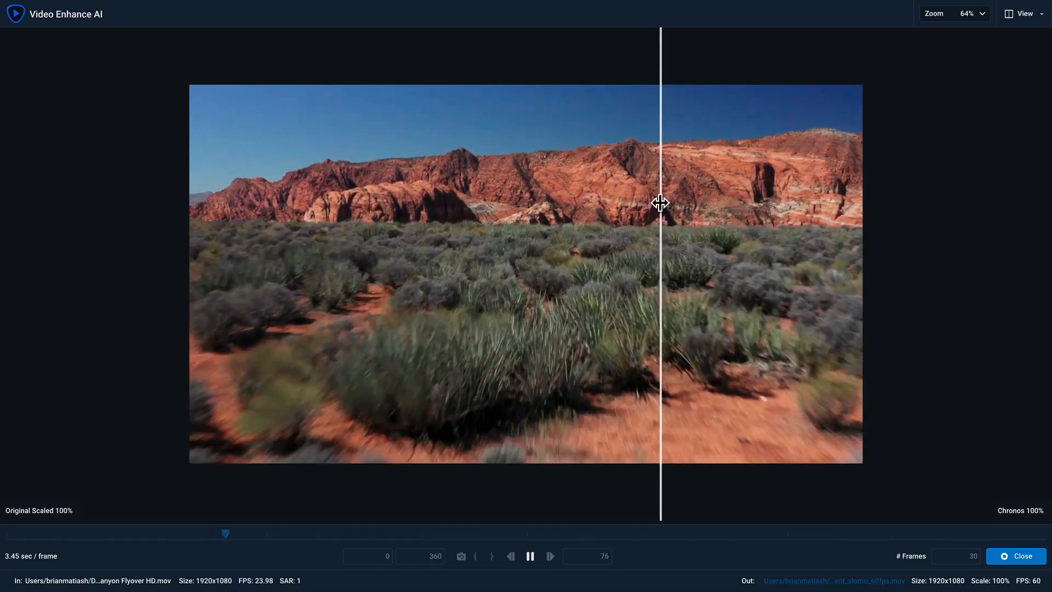
{"action": "left_click_drag", "start_coordinate": [661, 204], "coordinate": [404, 233]}
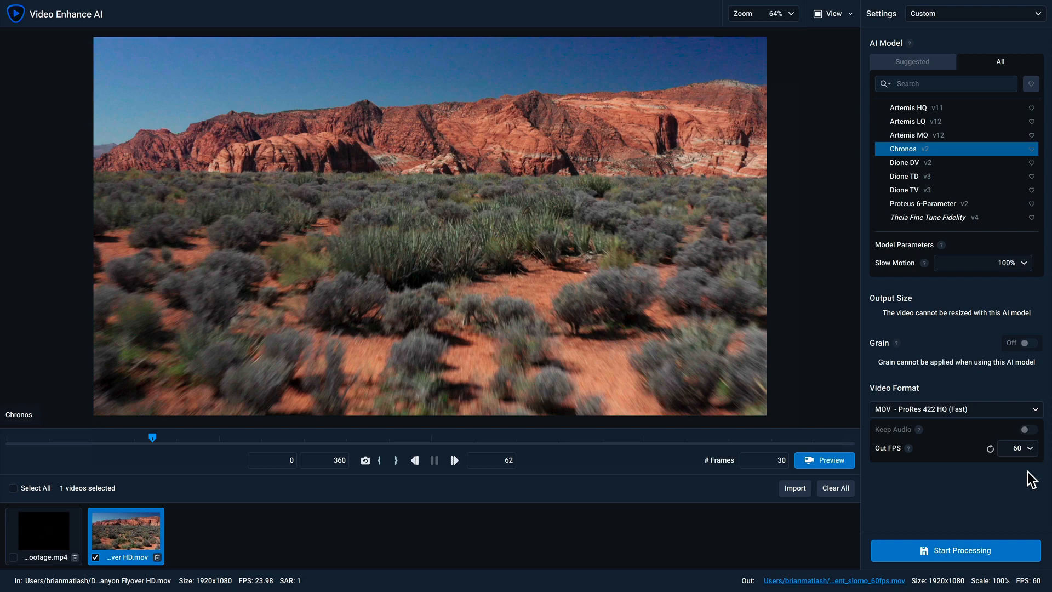
{"action": "left_click_drag", "start_coordinate": [152, 437], "coordinate": [196, 437]}
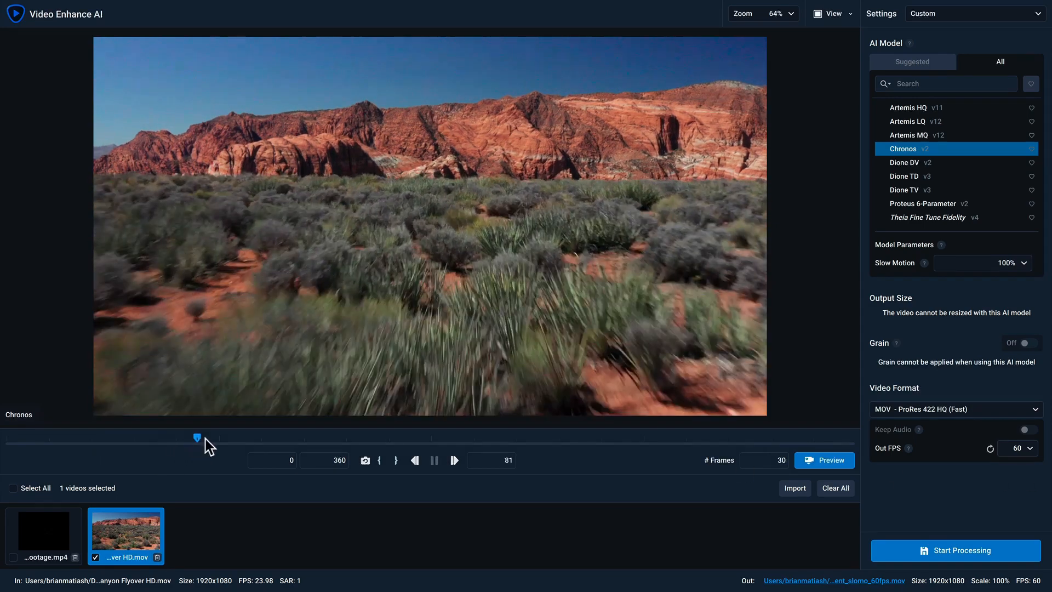
{"action": "left_click_drag", "start_coordinate": [196, 438], "coordinate": [228, 438]}
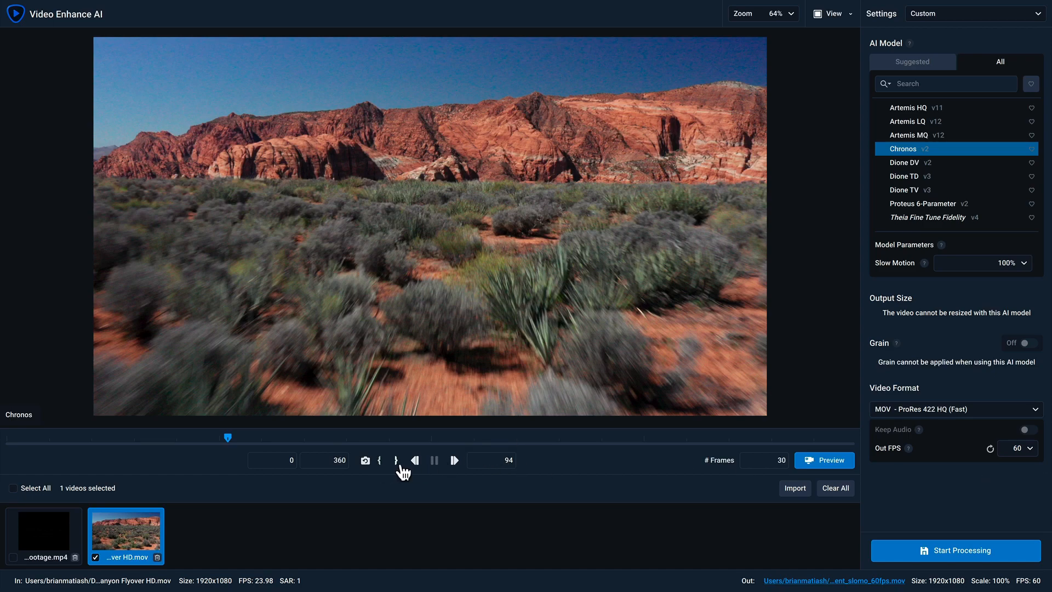
{"action": "left_click", "coordinate": [380, 460]}
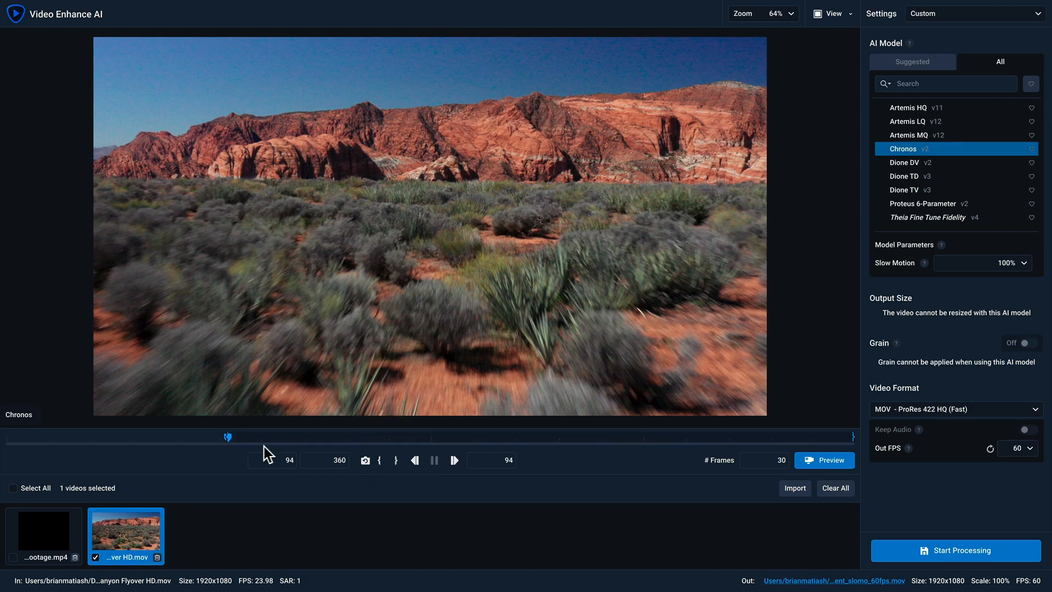
{"action": "left_click_drag", "start_coordinate": [227, 437], "coordinate": [288, 437]}
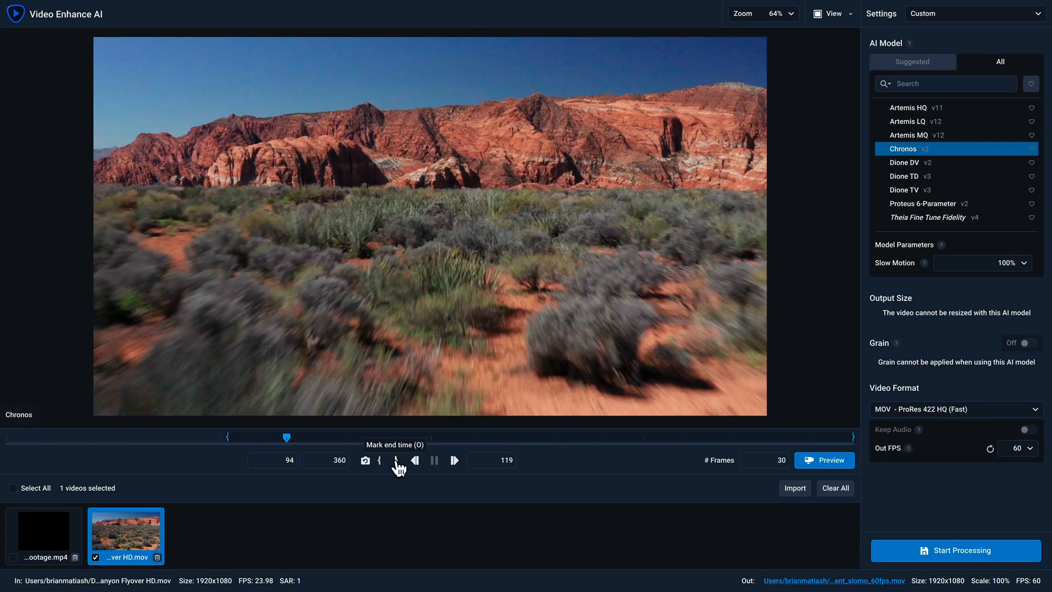
{"action": "left_click", "coordinate": [396, 460]}
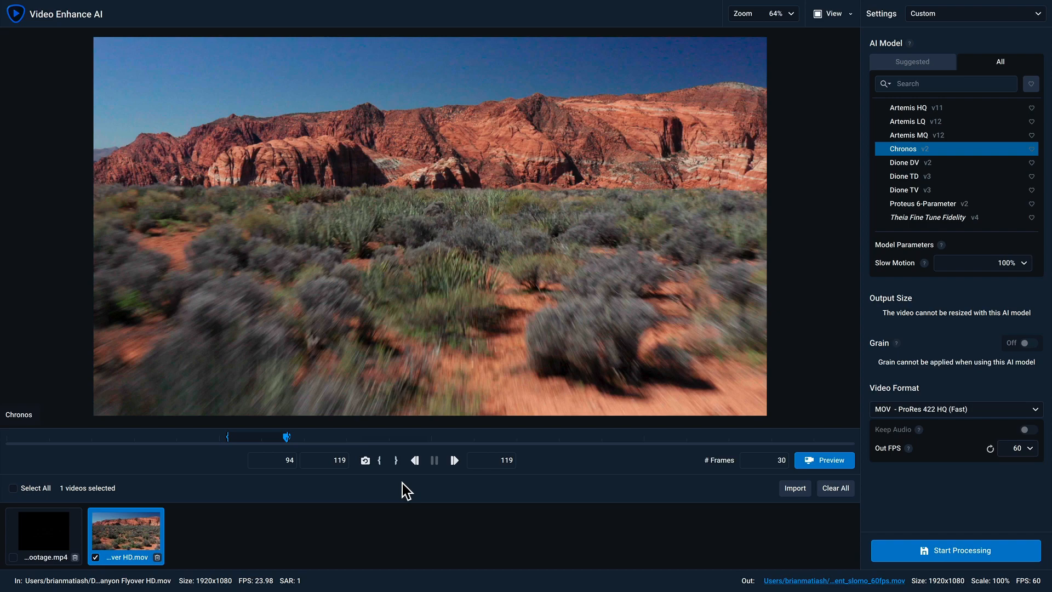
{"action": "left_click", "coordinate": [365, 461]}
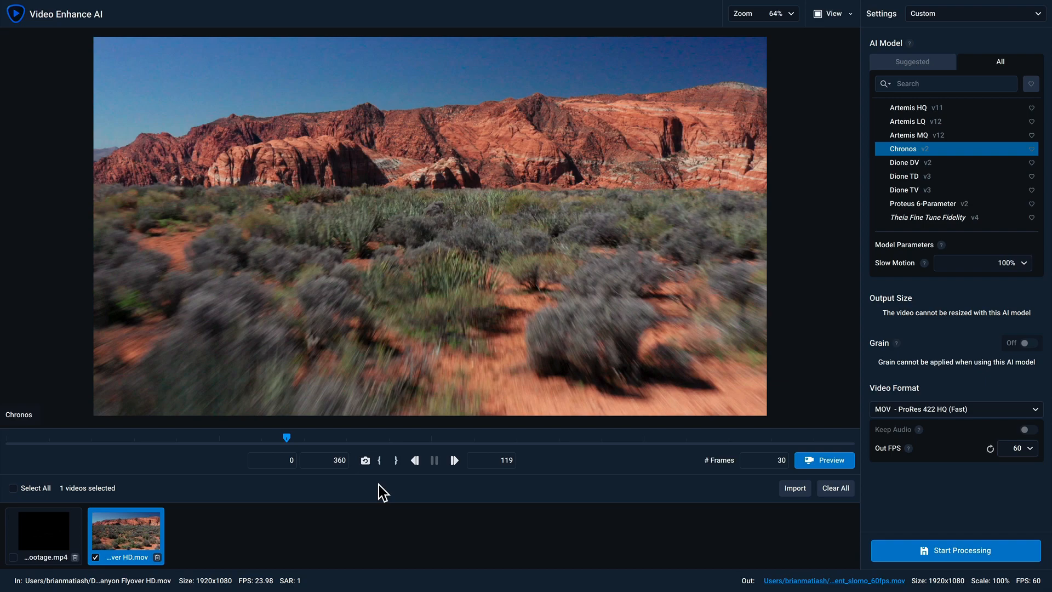
{"action": "mouse_move", "coordinate": [14, 497]}
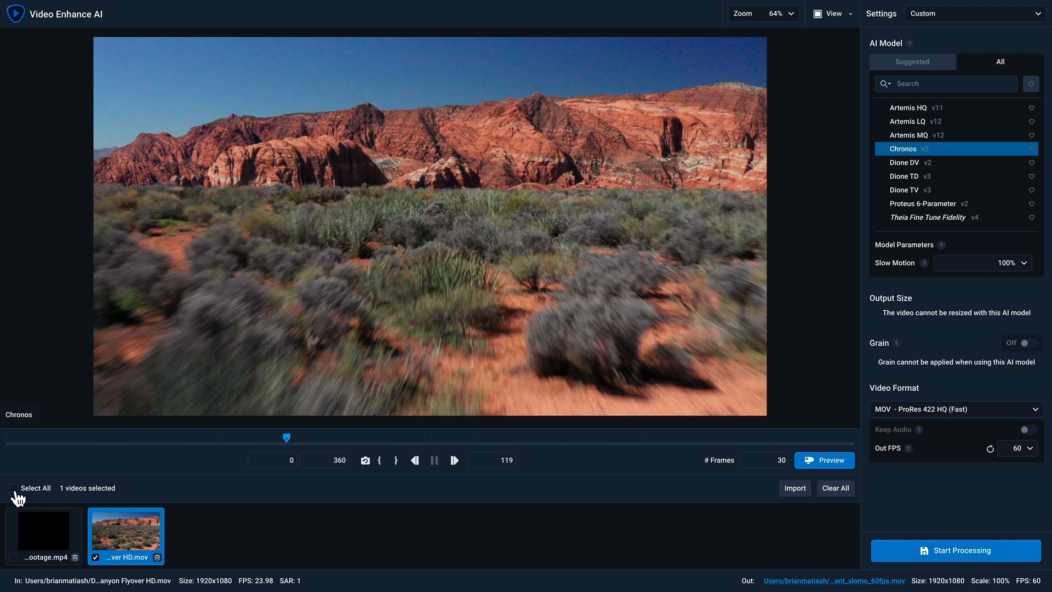
Select both the road-trip and canyon clips for batch processing via Select All
{"action": "left_click", "coordinate": [12, 488]}
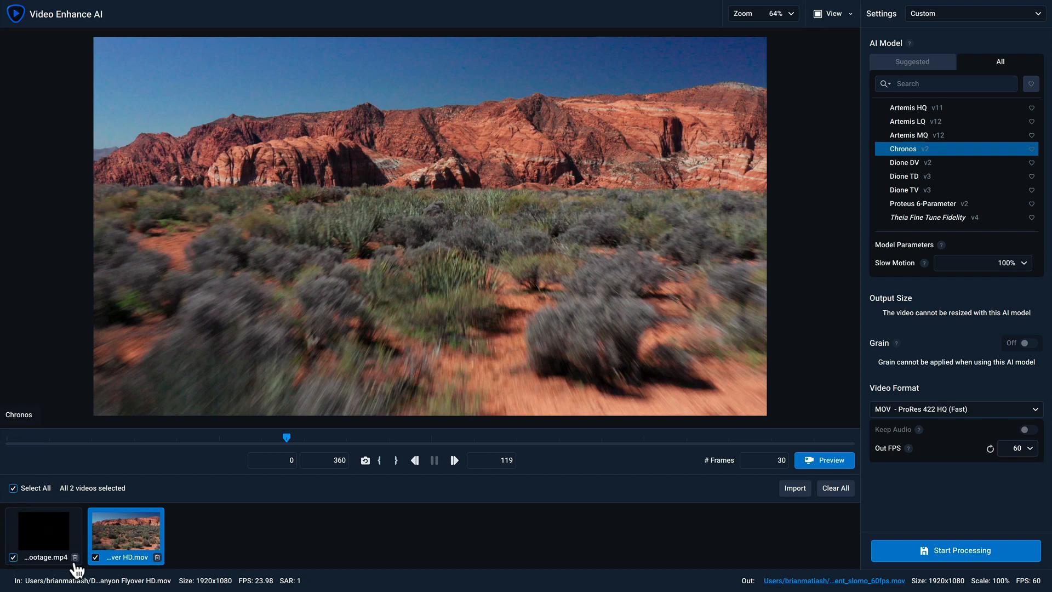
{"action": "mouse_move", "coordinate": [171, 478]}
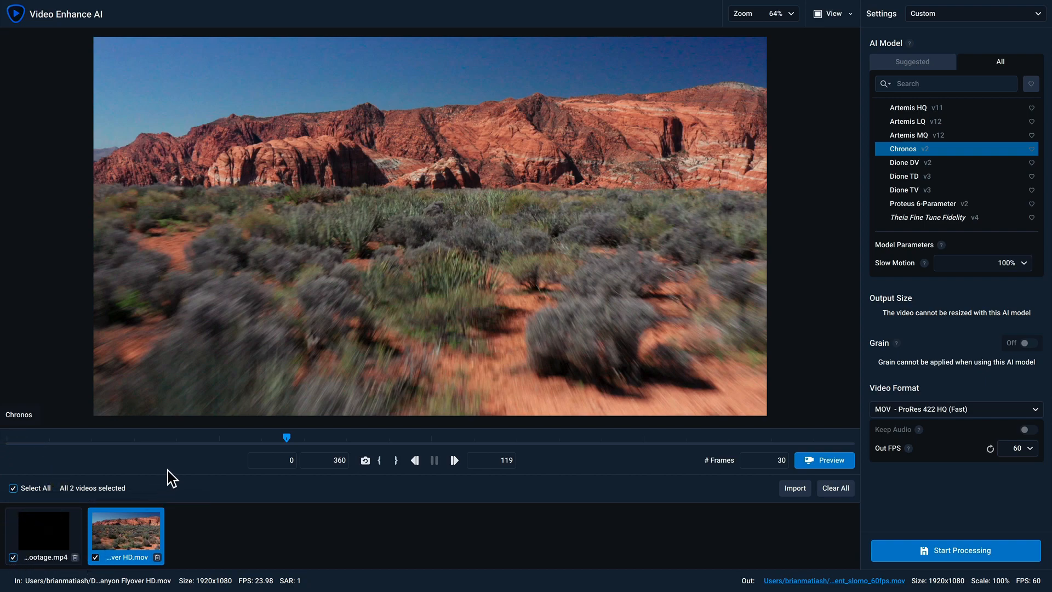